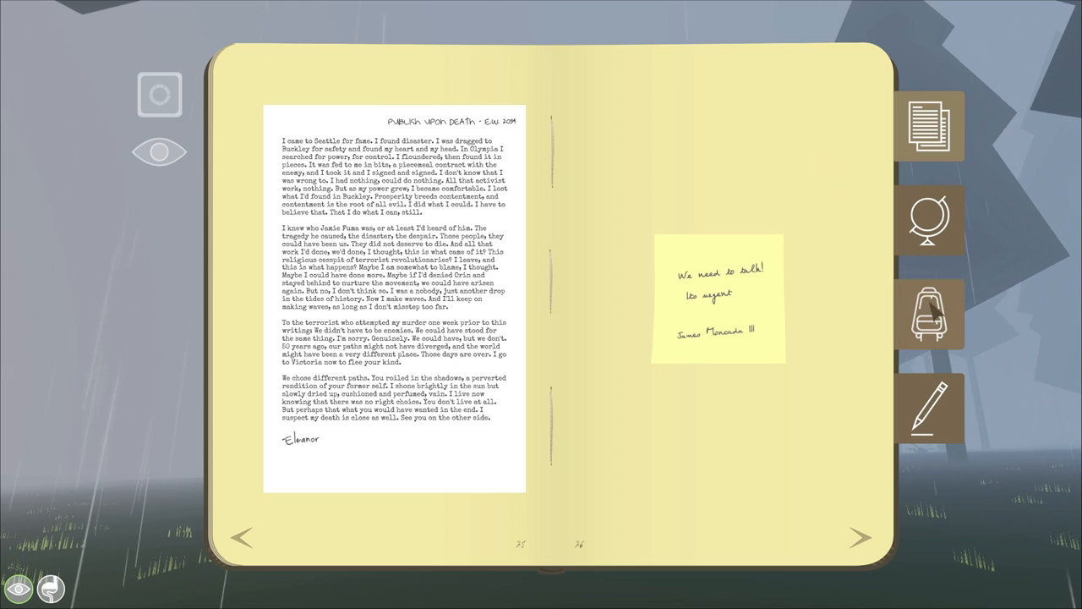
Step: Eat one Cooked Meat from the journal's inventory page, leaving 2
click(927, 316)
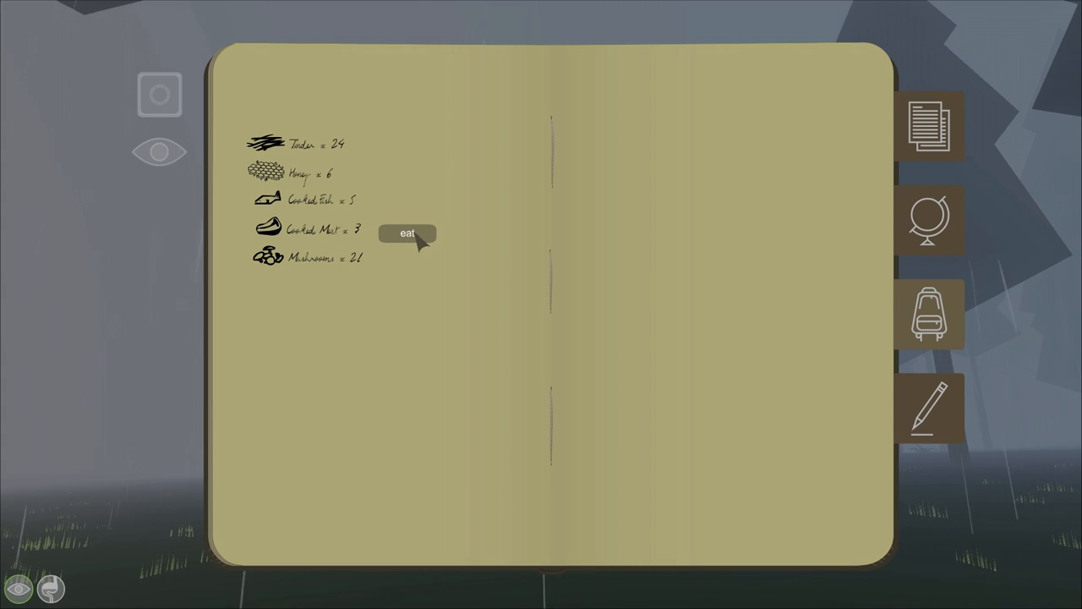
click(411, 232)
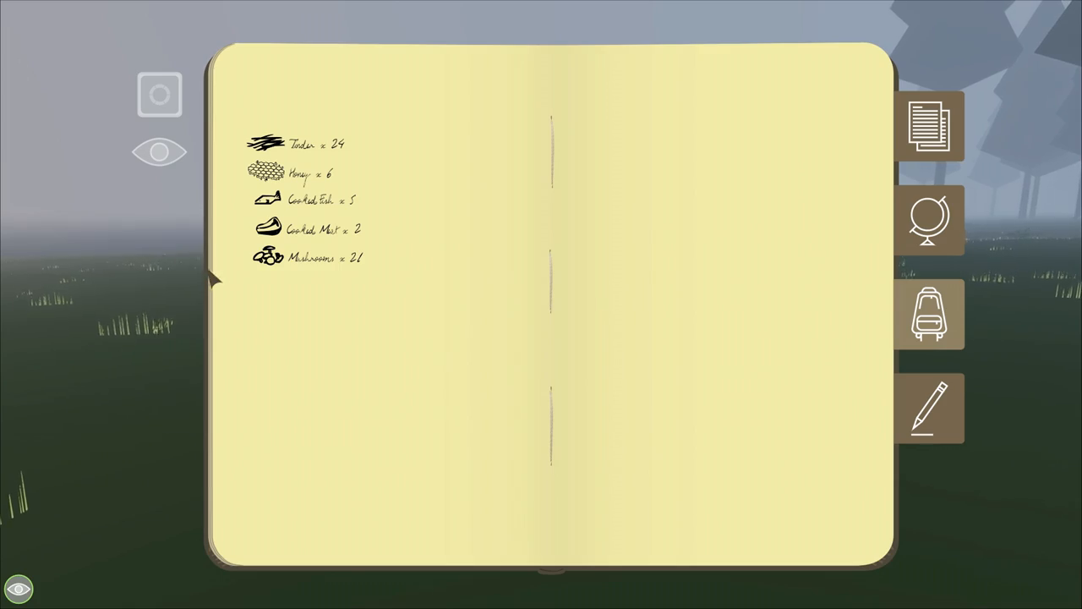
Step: Flip the journal to its map pages showing the two hand-drawn regional maps
click(930, 222)
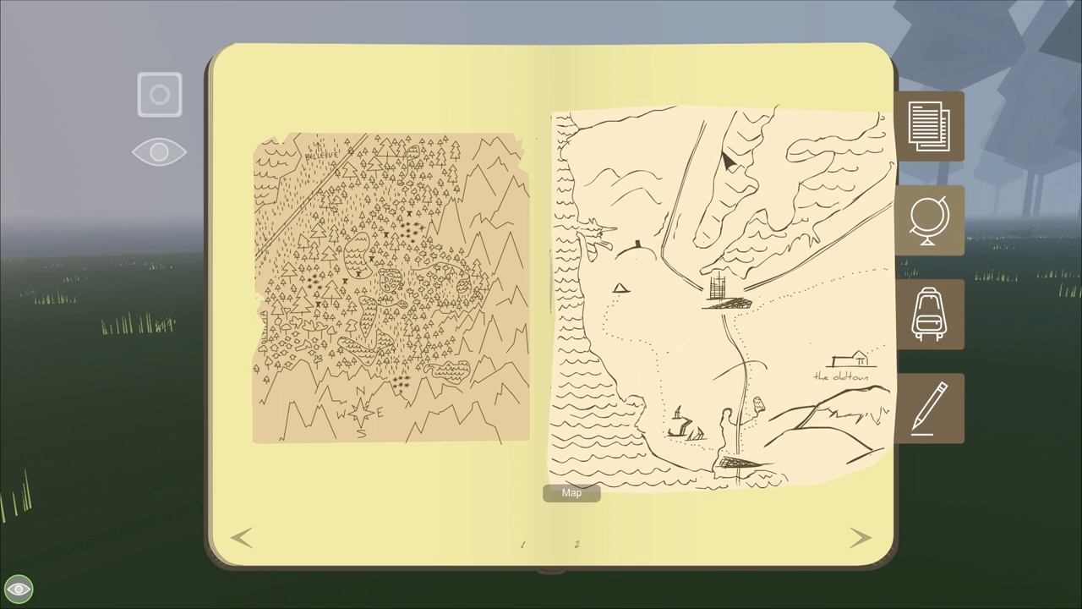
mouse_move(664, 281)
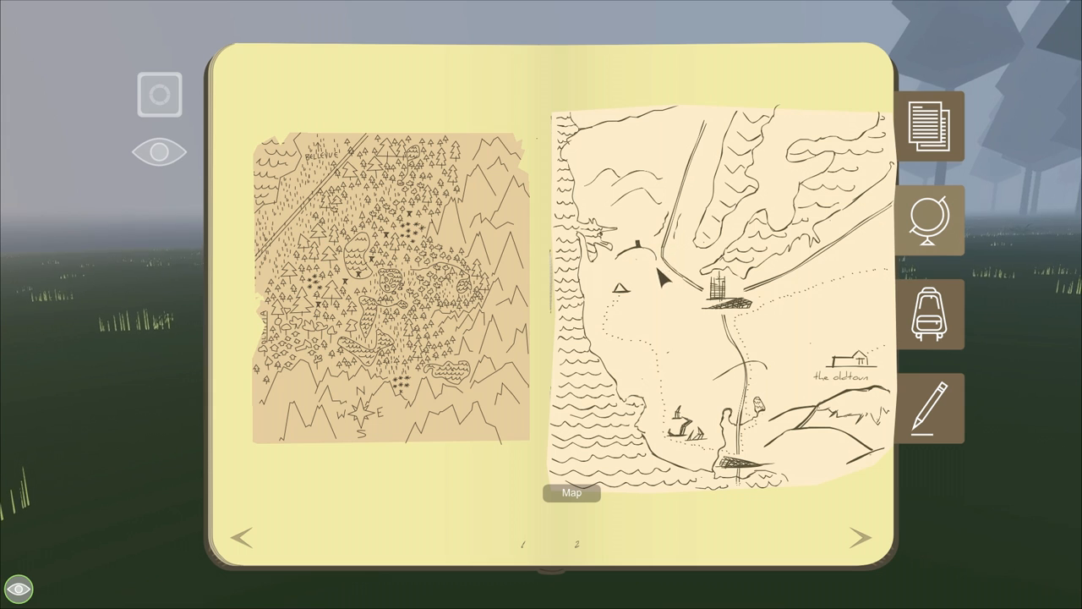
mouse_move(930, 193)
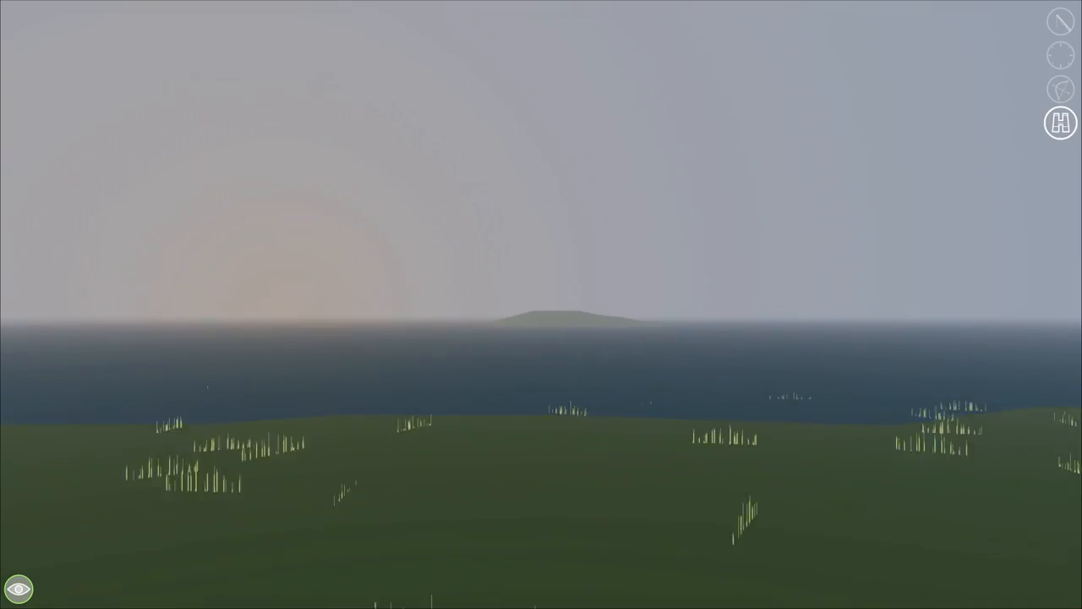
Step: Turn toward the misty pine forest at the edge of the grassy shore
click(1060, 122)
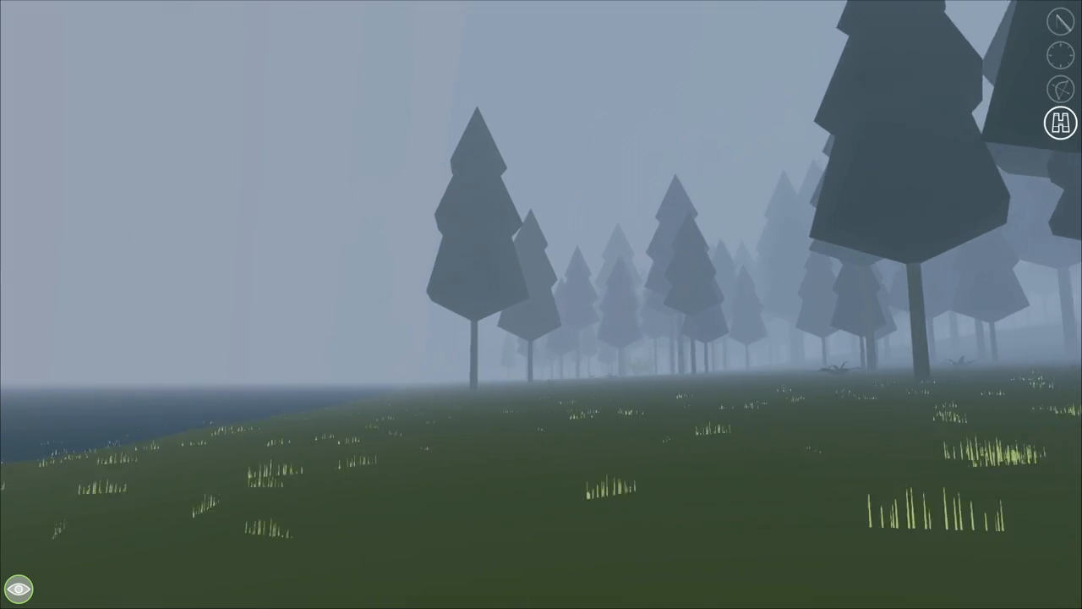
mouse_move(541, 305)
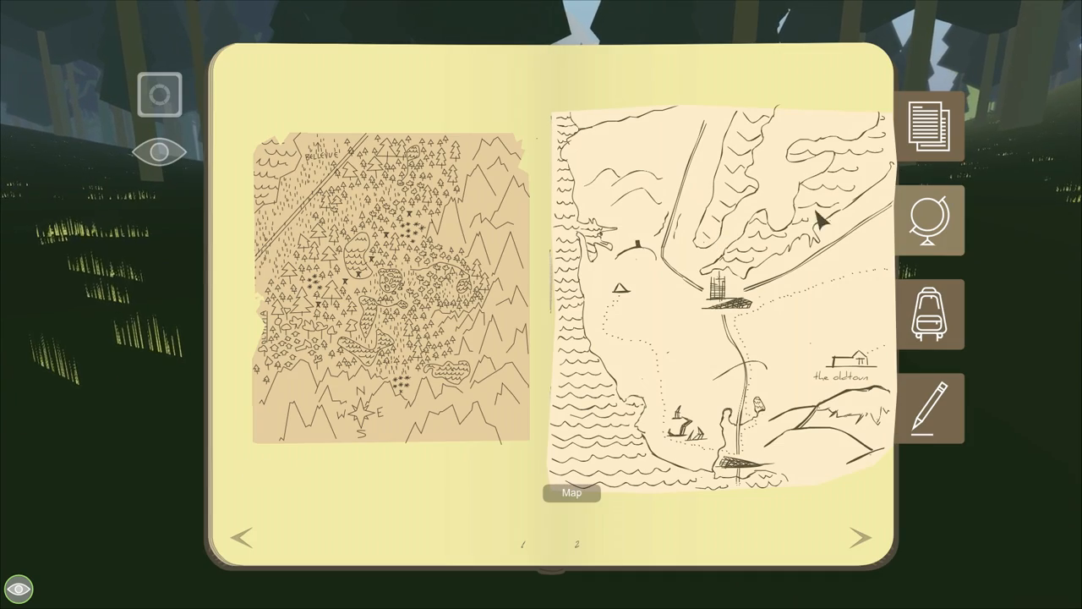
Step: Switch the journal to the inventory page, showing Mushrooms down to 15
click(931, 316)
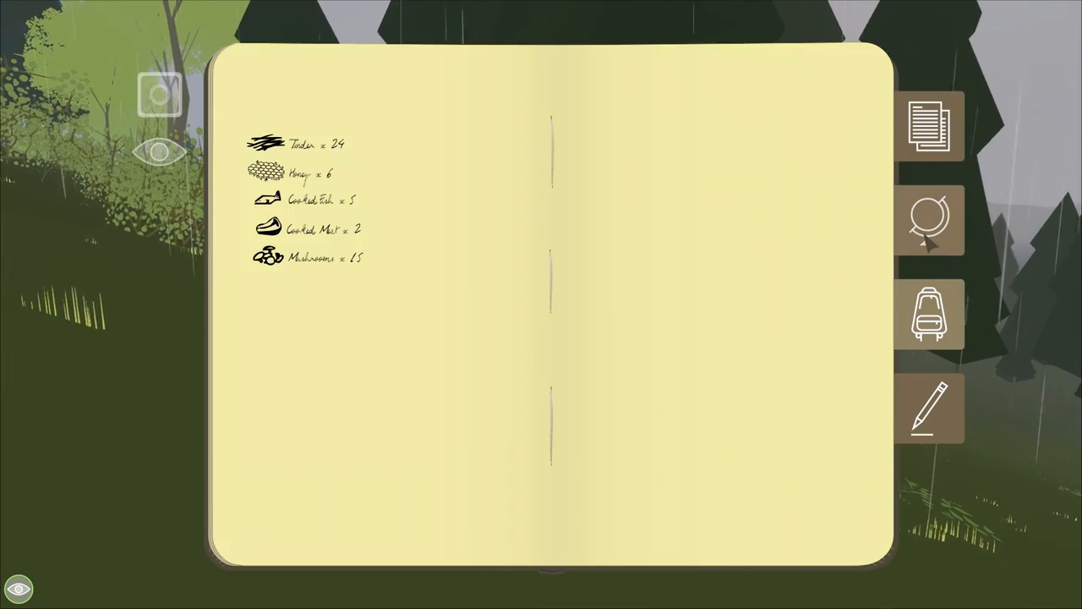
Step: Flip past the hand-drawn maps and enlarge the Olympic Mountains map across both pages
click(934, 223)
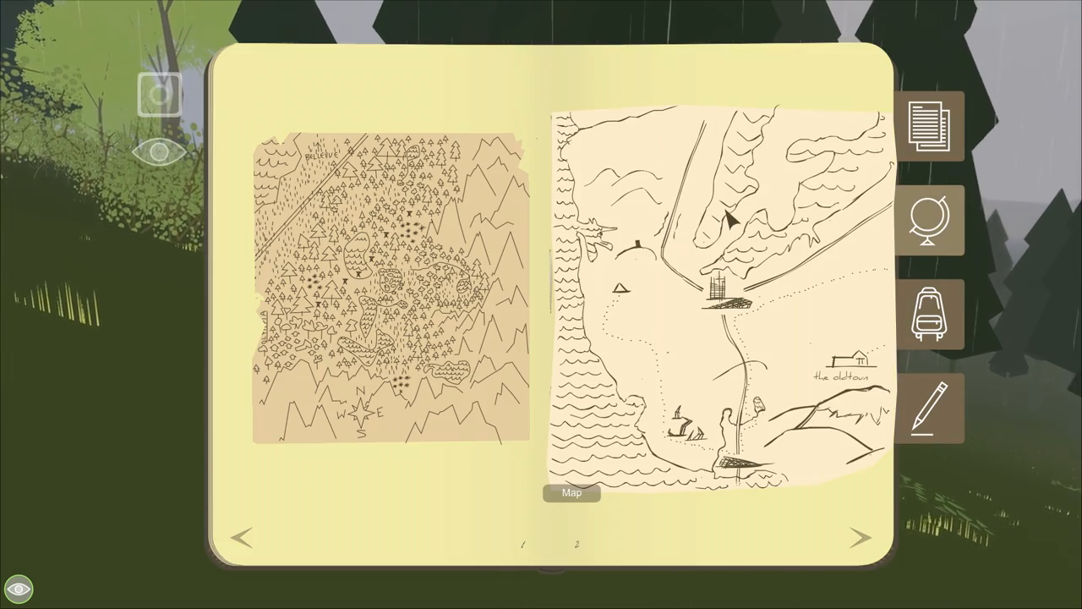
click(860, 537)
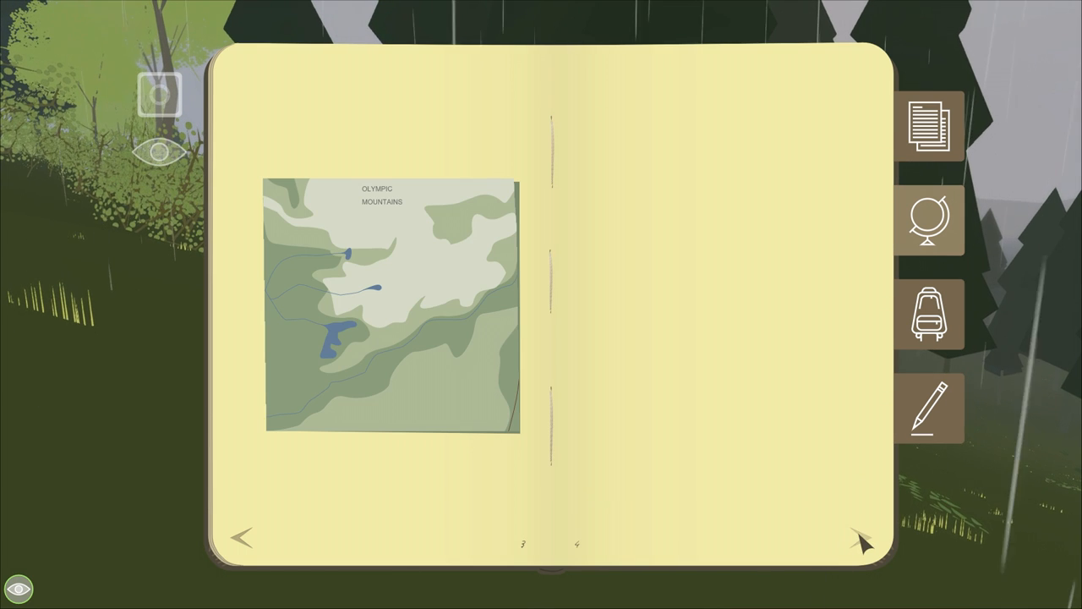
click(393, 305)
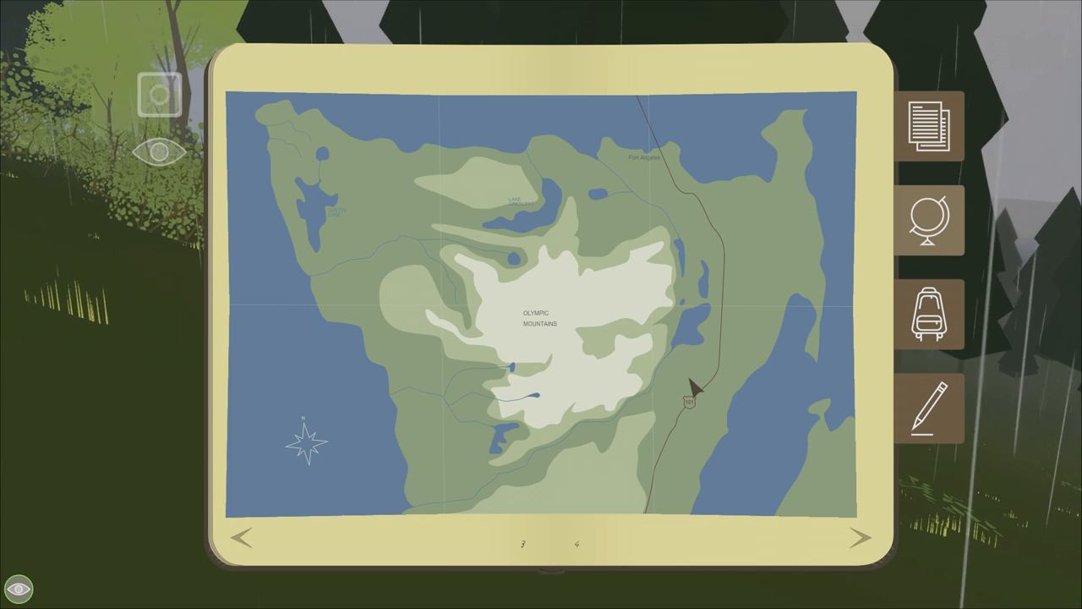
mouse_move(504, 503)
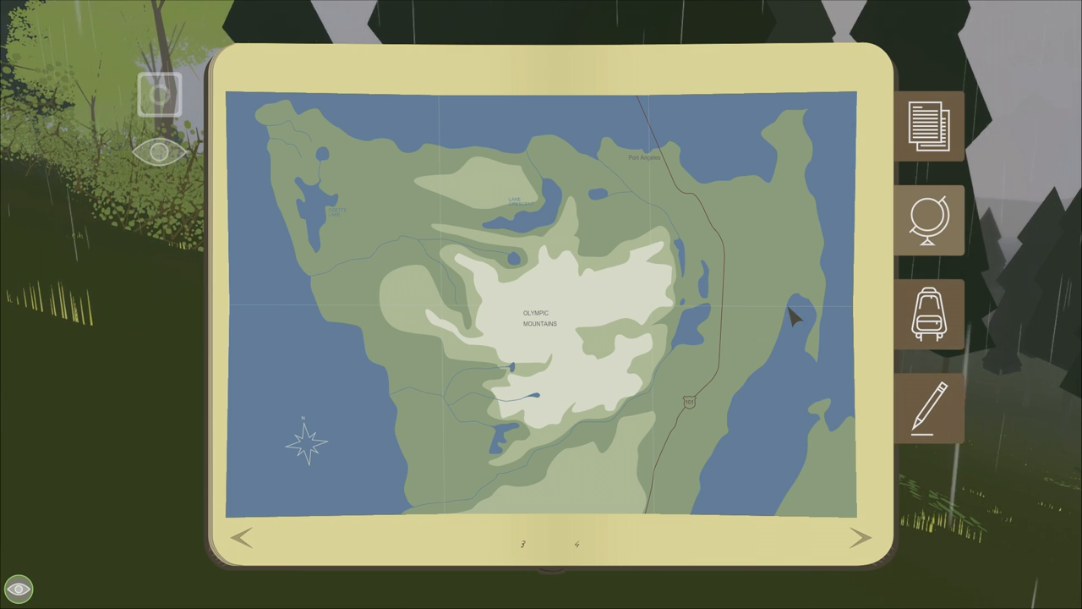
mouse_move(724, 438)
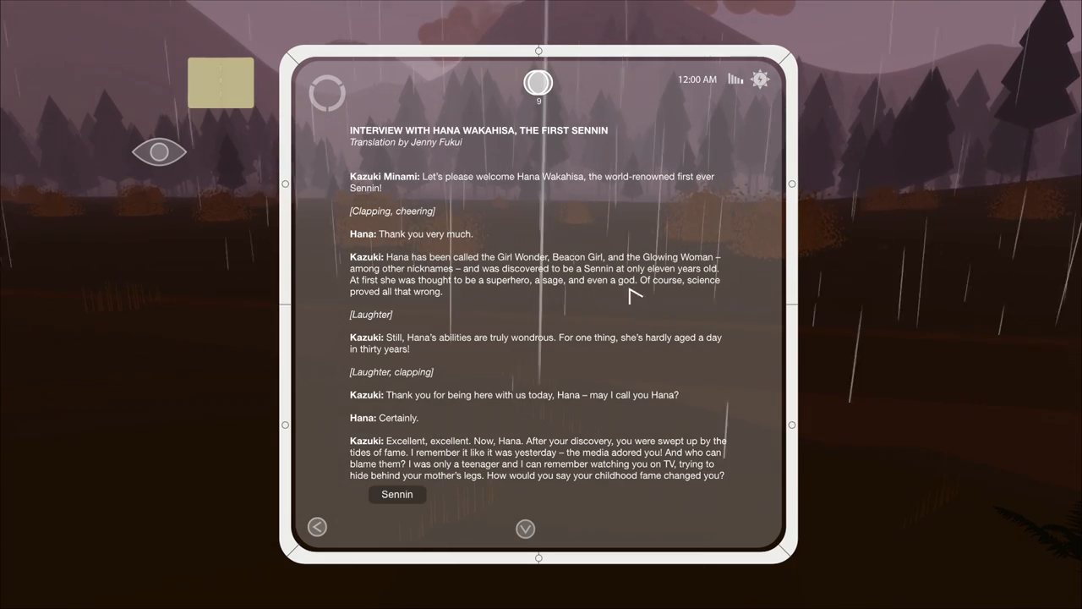
mouse_move(570, 236)
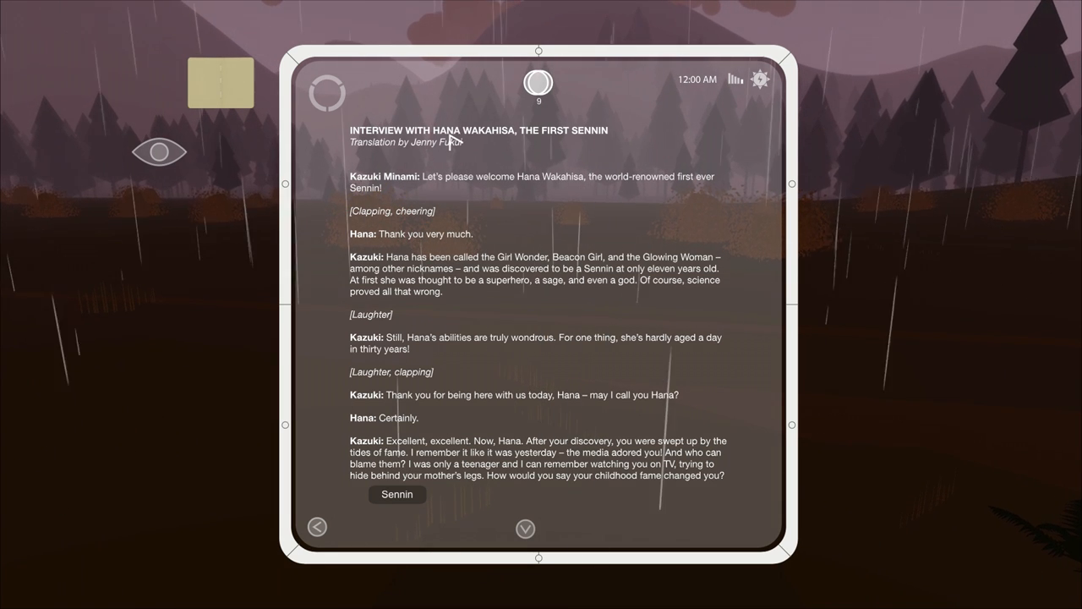
mouse_move(495, 142)
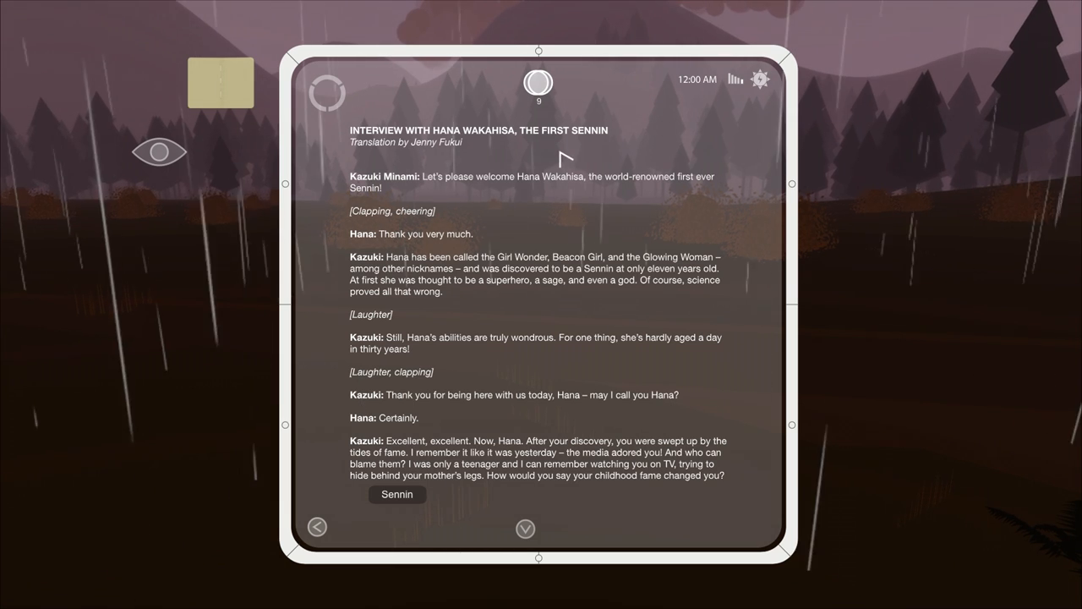
mouse_move(432, 152)
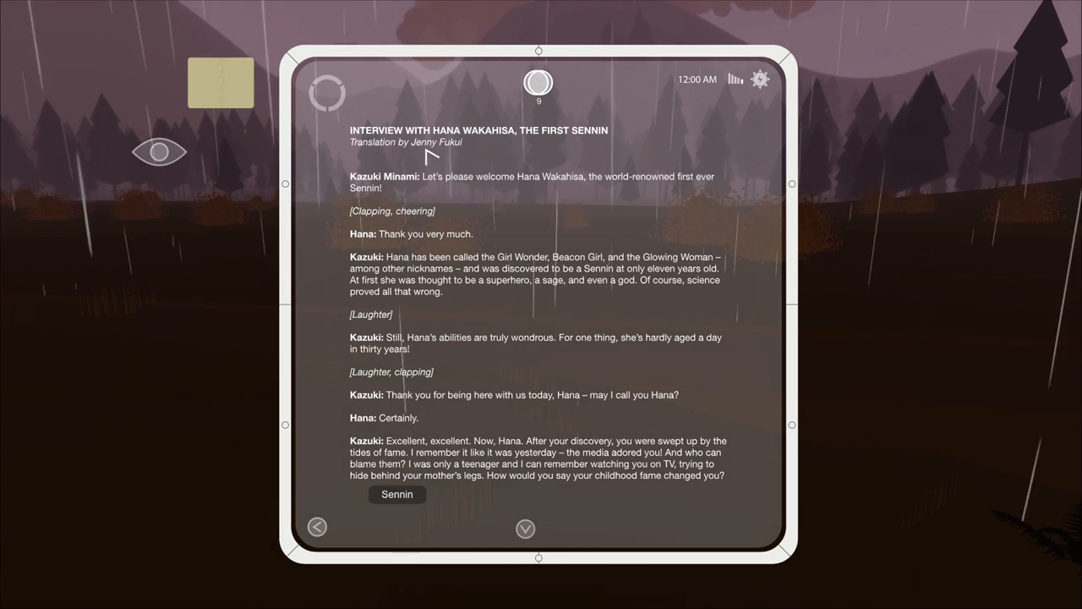
mouse_move(481, 150)
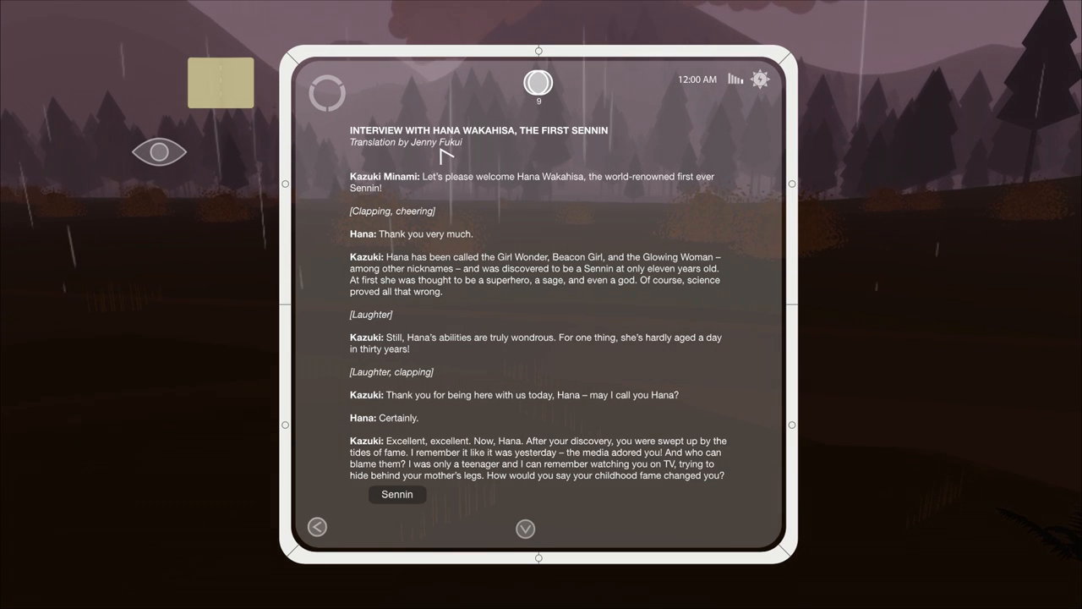
mouse_move(558, 147)
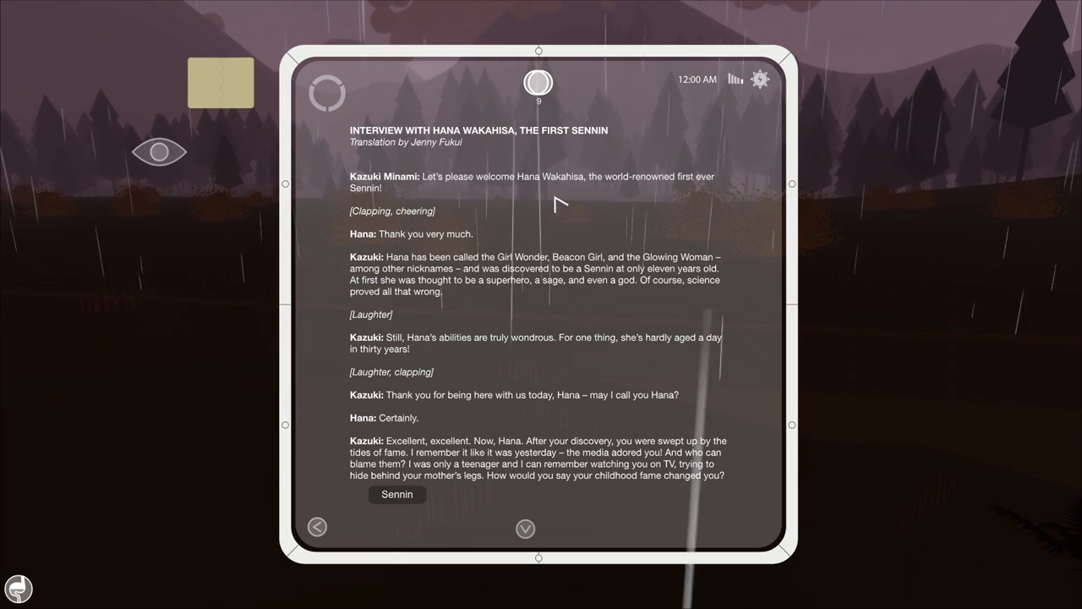
mouse_move(440, 190)
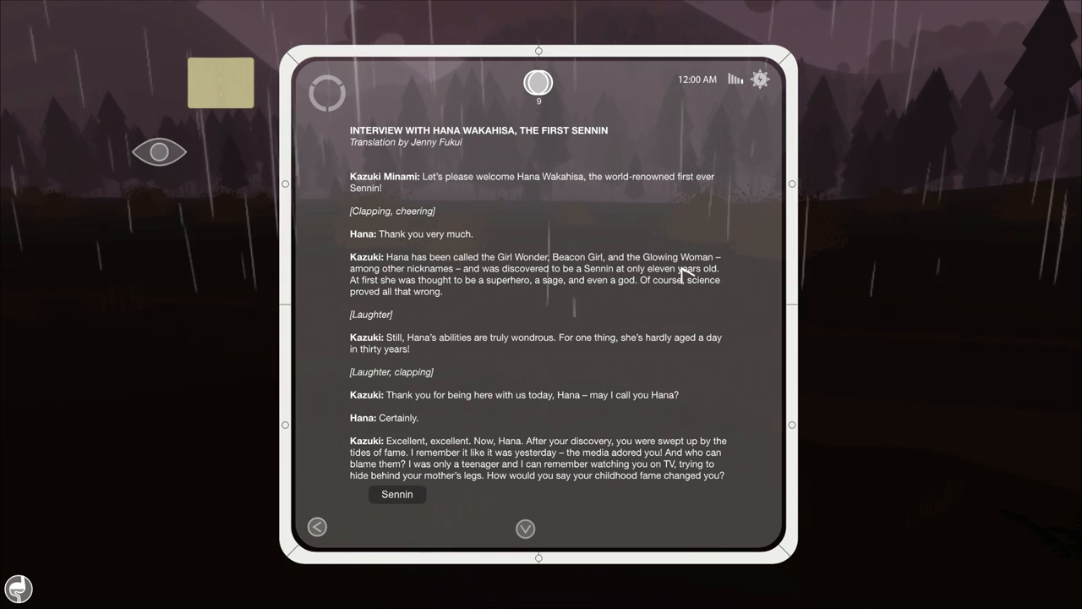
mouse_move(540, 280)
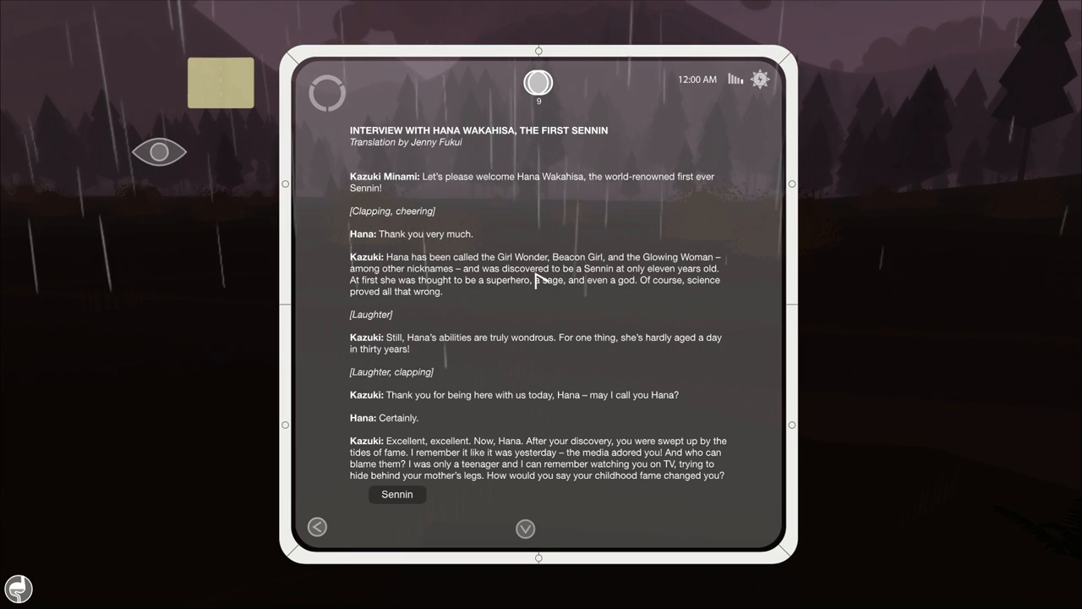
mouse_move(474, 286)
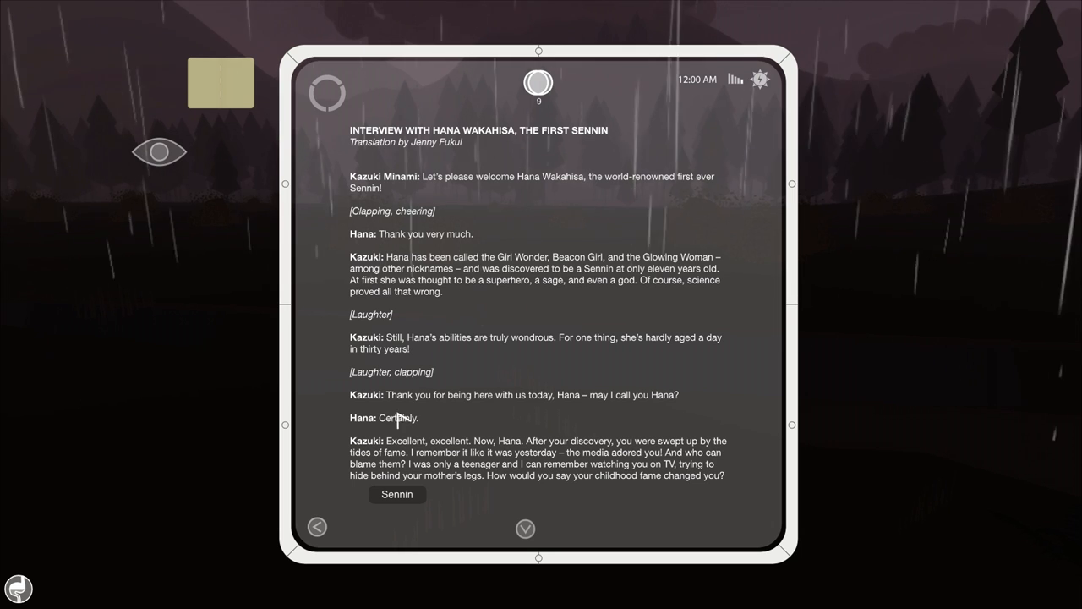
mouse_move(409, 404)
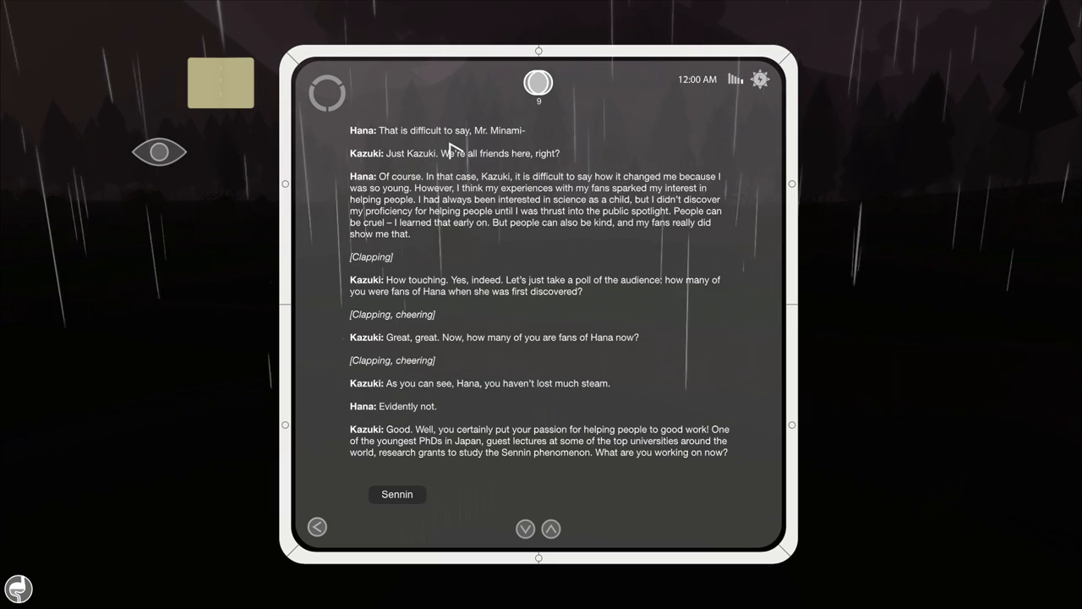
mouse_move(524, 155)
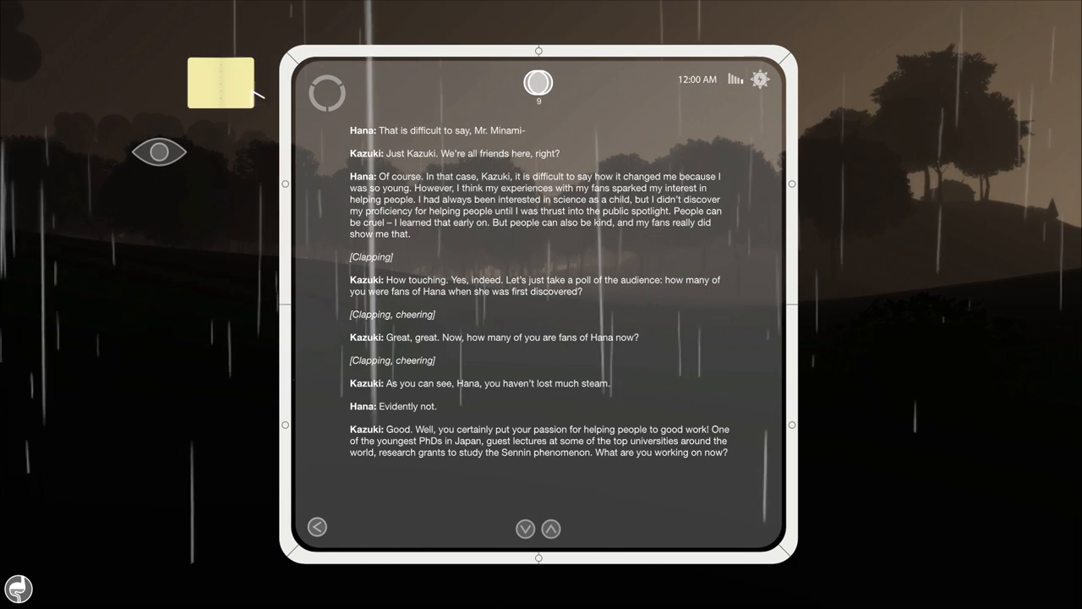
Step: Eat some Blackberries (22 left) and cook all raw meat, bringing Cooked Meat to 4
click(219, 76)
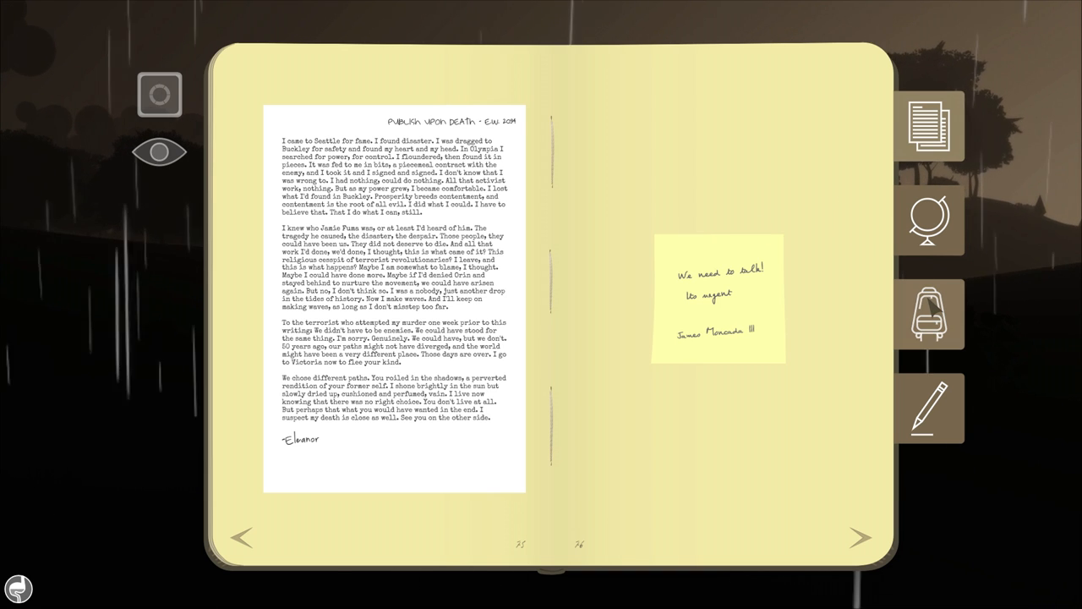
click(929, 315)
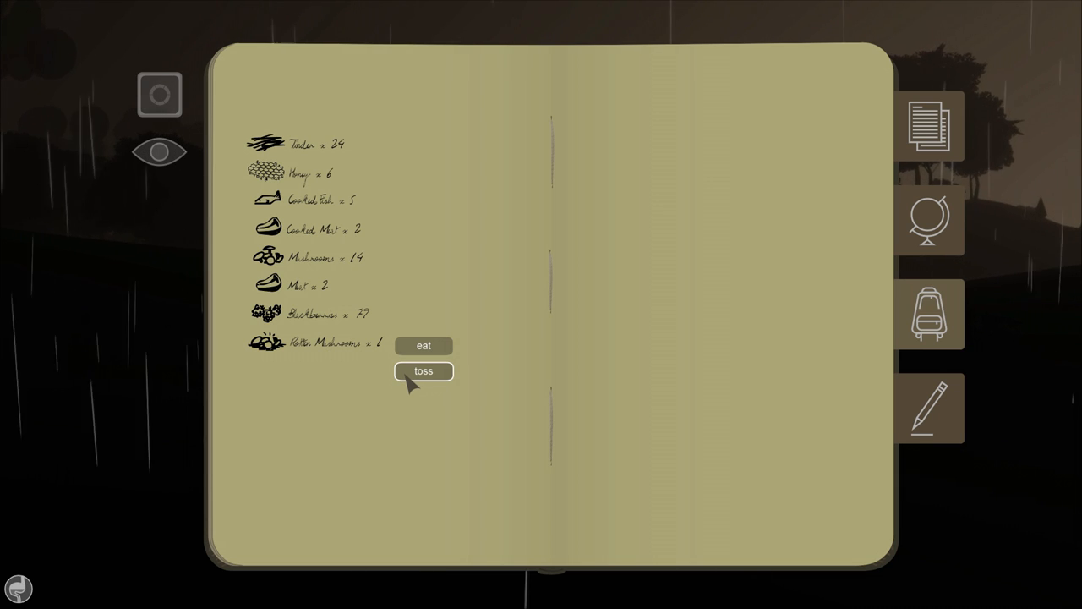
click(423, 371)
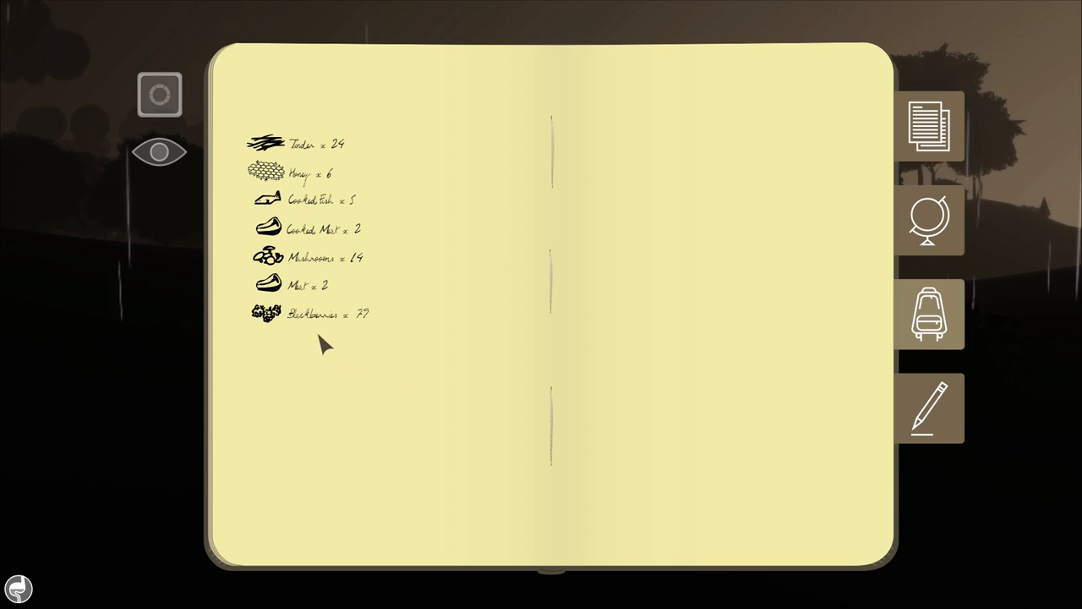
click(262, 314)
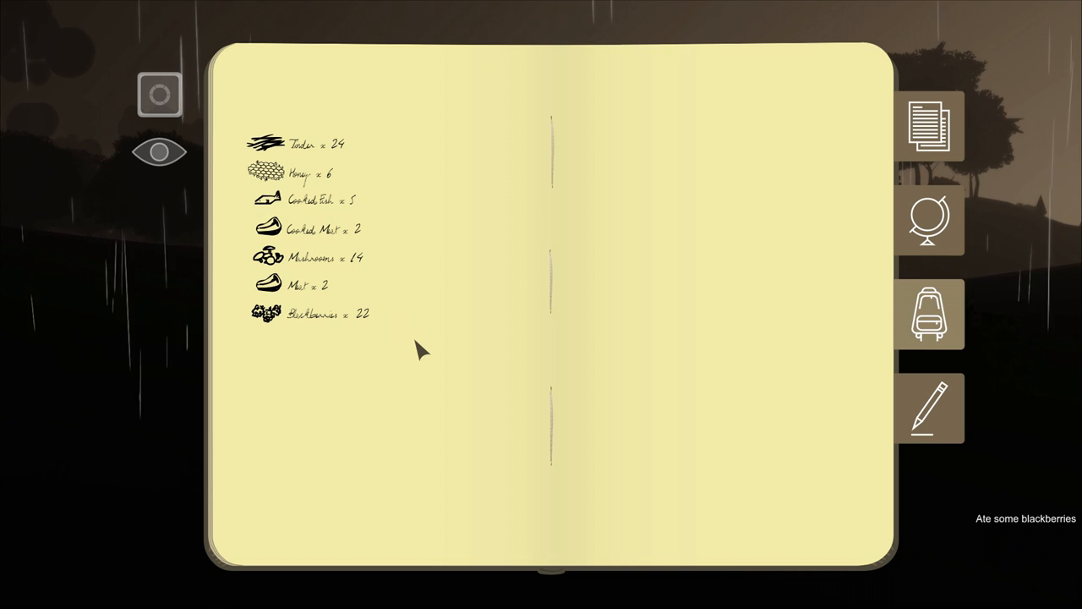
mouse_move(327, 178)
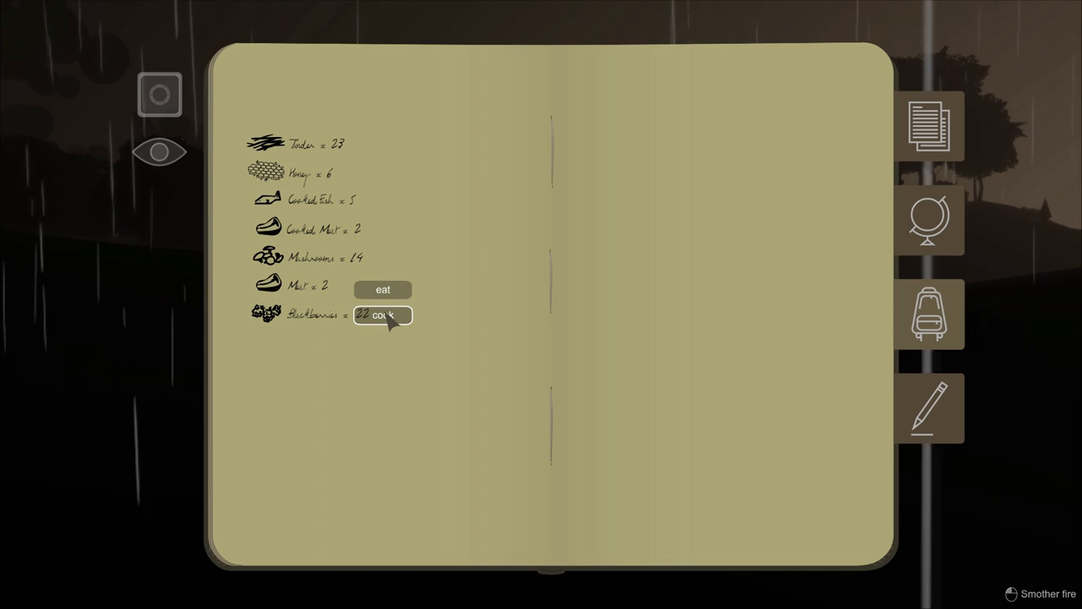
click(388, 315)
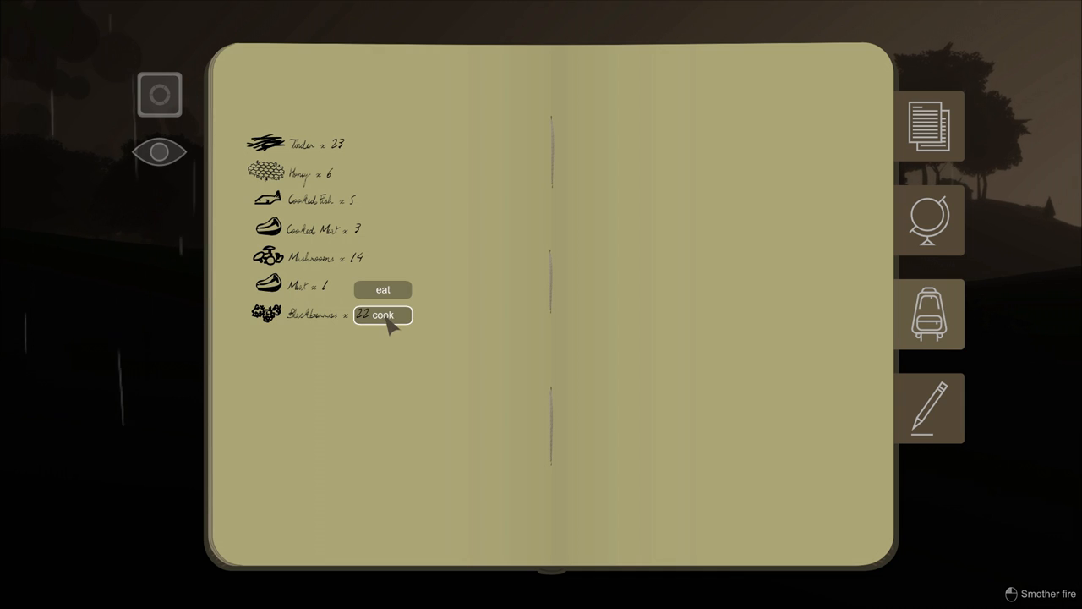
click(383, 289)
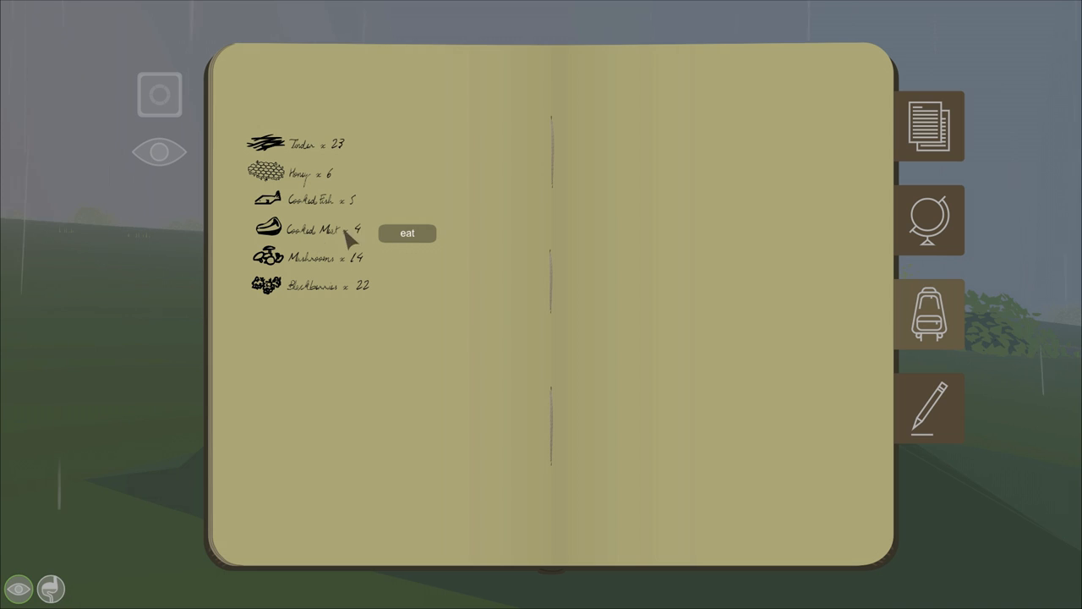
Step: Close the journal and page the transcript to Kazuki asking what Hana works on now
click(407, 233)
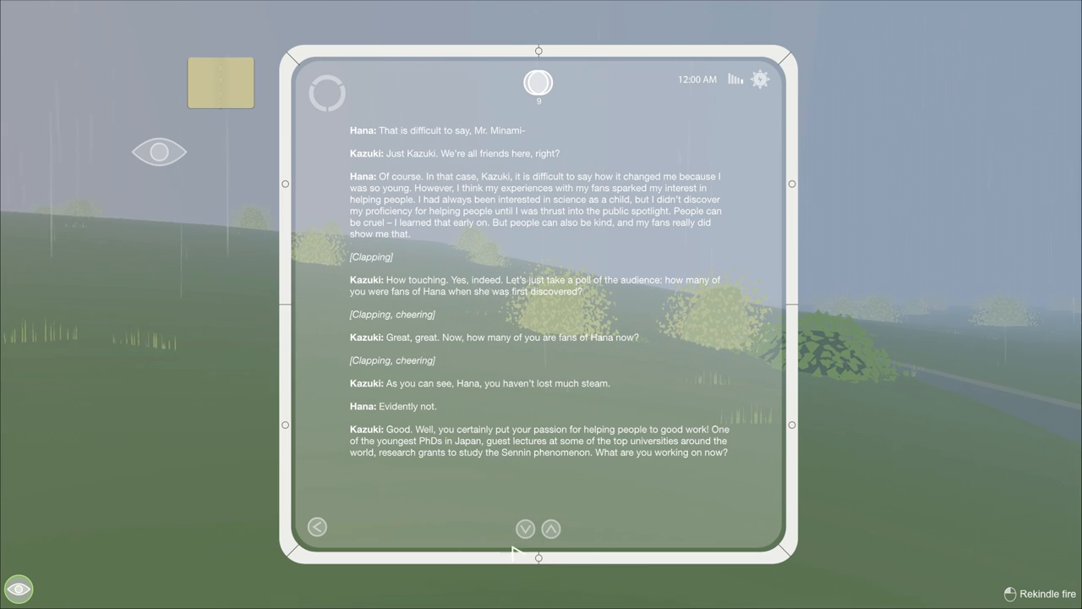
click(551, 528)
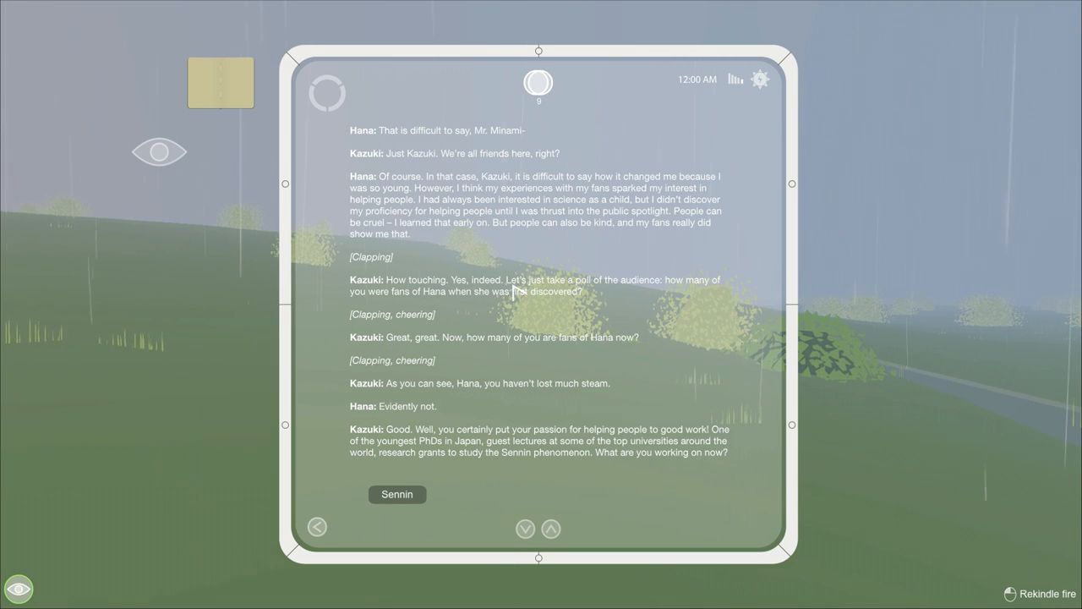
mouse_move(680, 321)
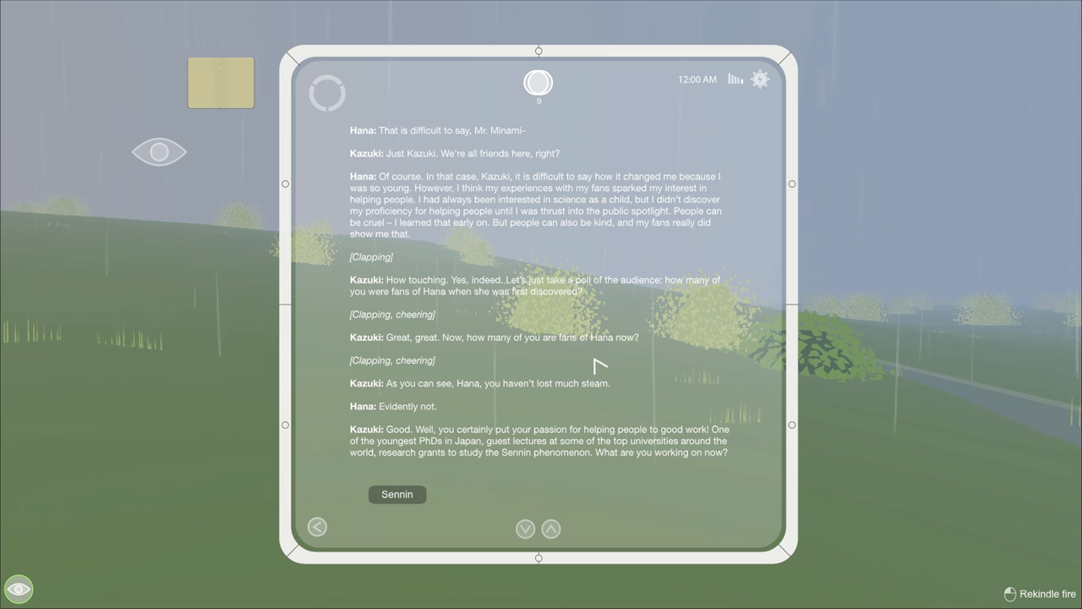
mouse_move(539, 402)
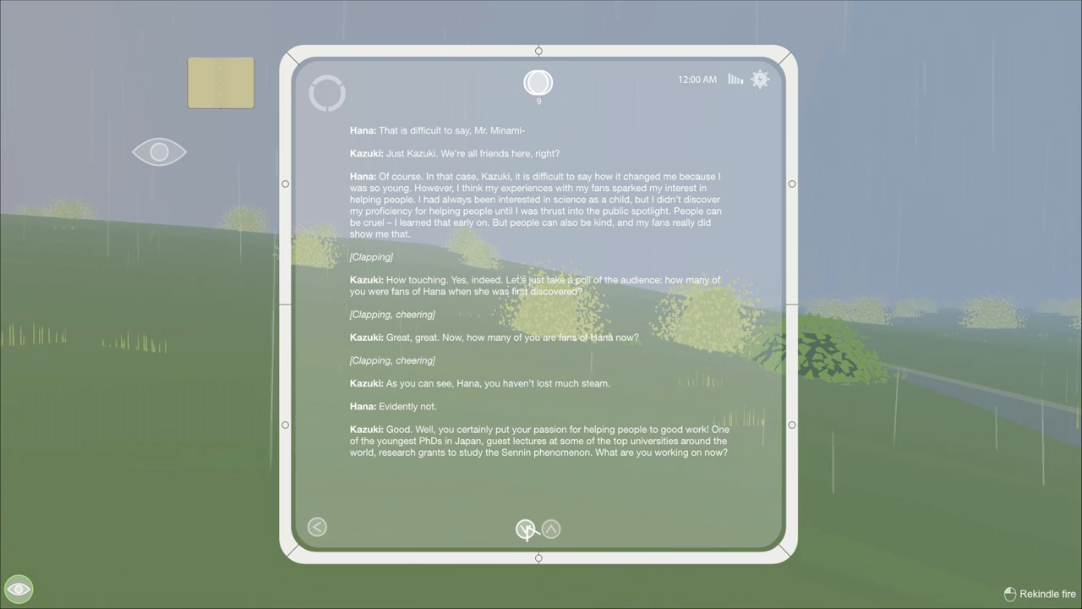
Step: Advance the transcript to Hana explaining her Sennin blood research and defending Sennin helping humanity
click(549, 529)
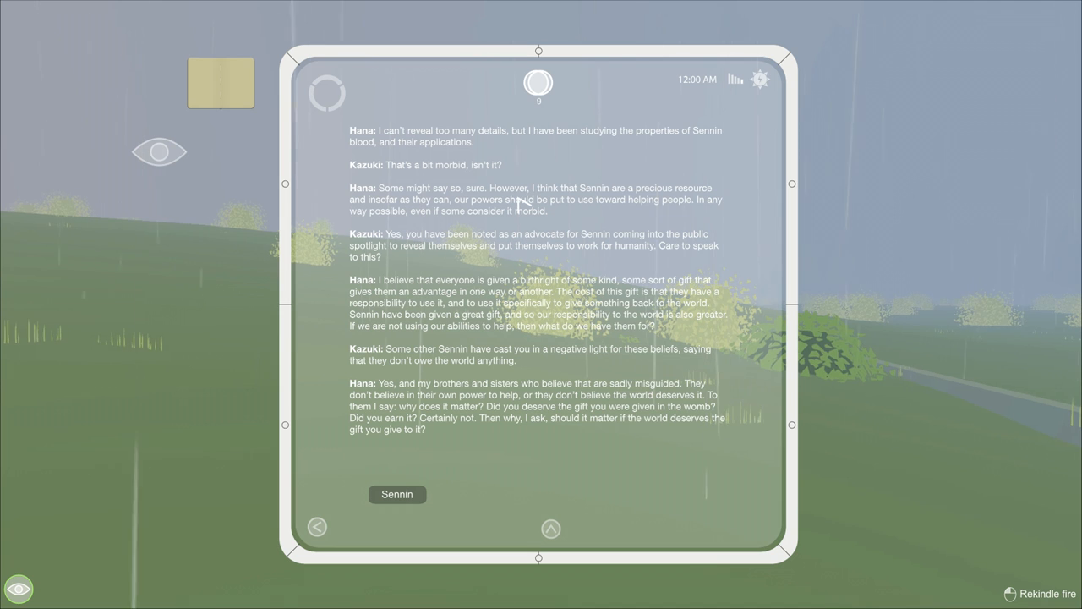
mouse_move(551, 144)
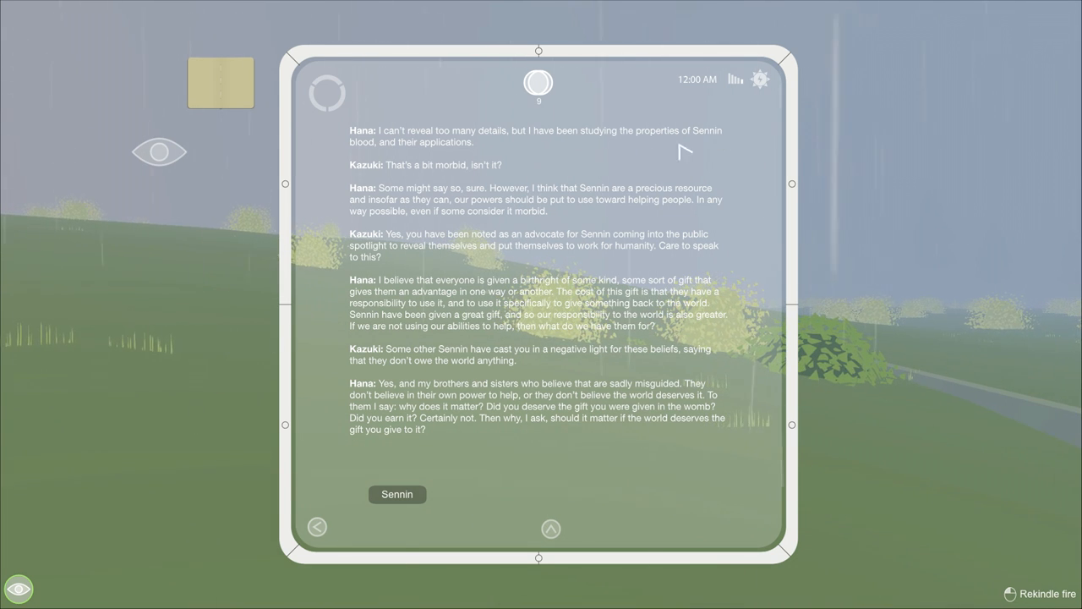
mouse_move(404, 199)
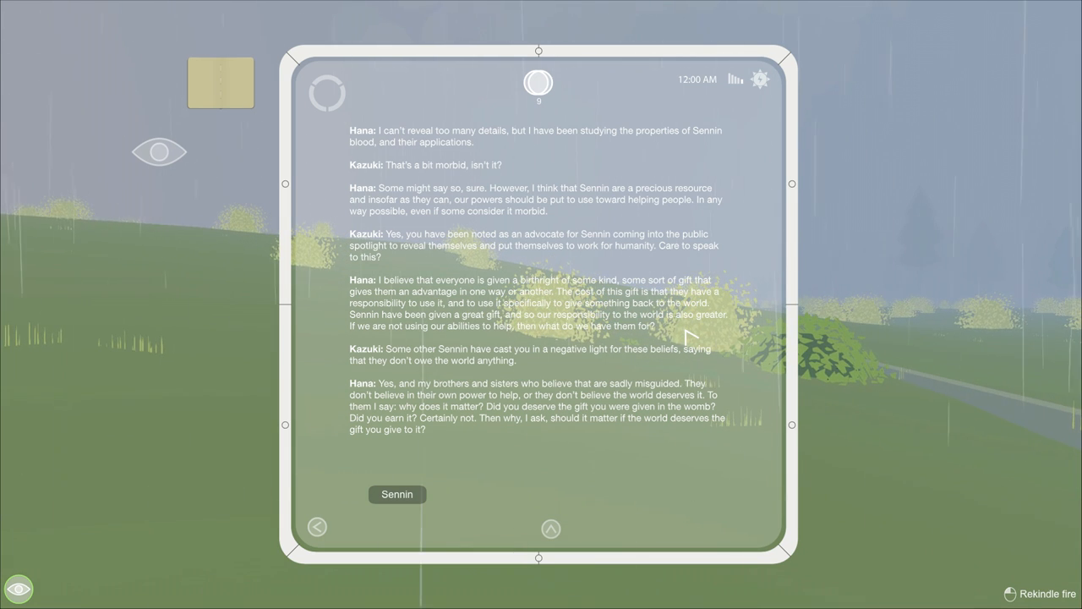
mouse_move(602, 376)
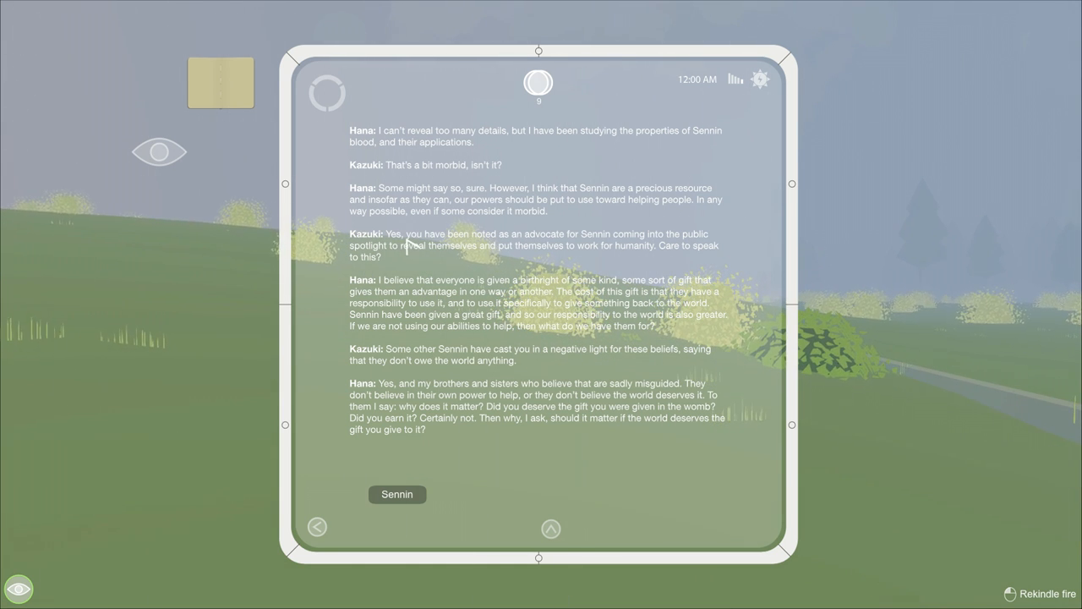
mouse_move(451, 264)
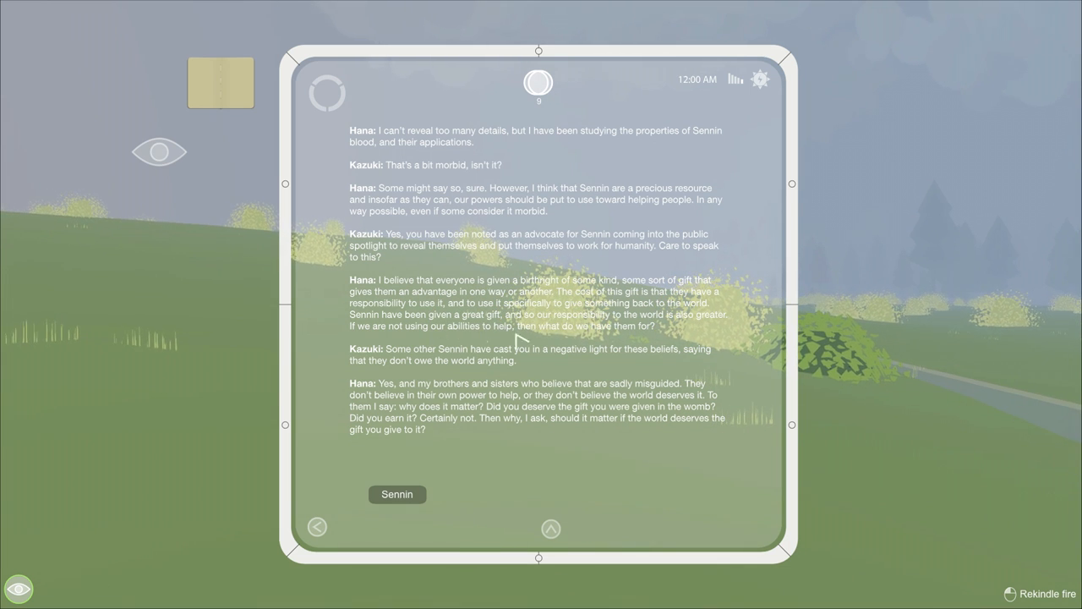
mouse_move(365, 339)
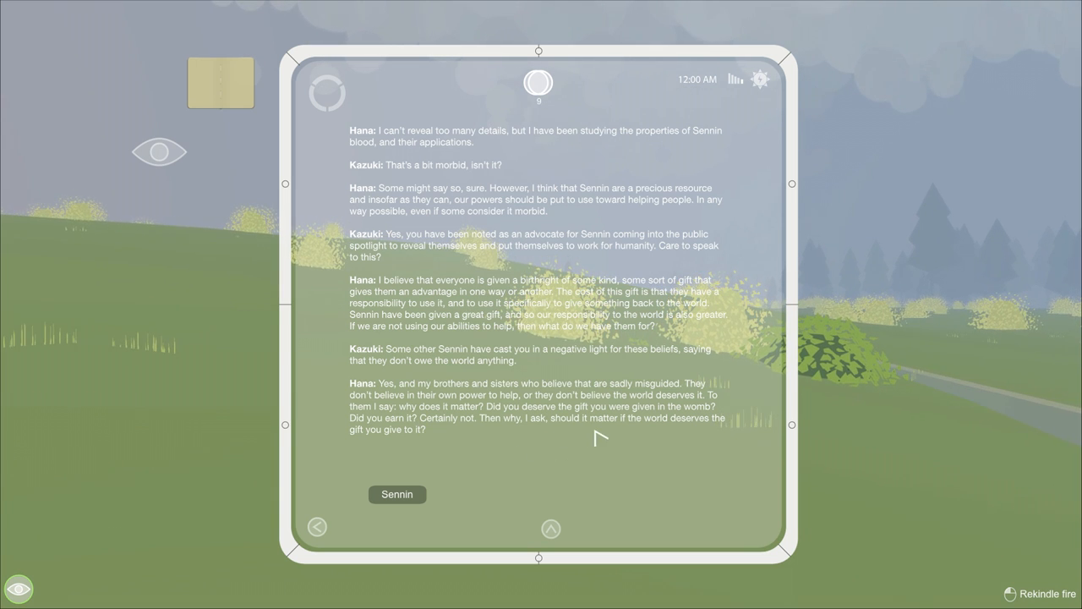
mouse_move(583, 496)
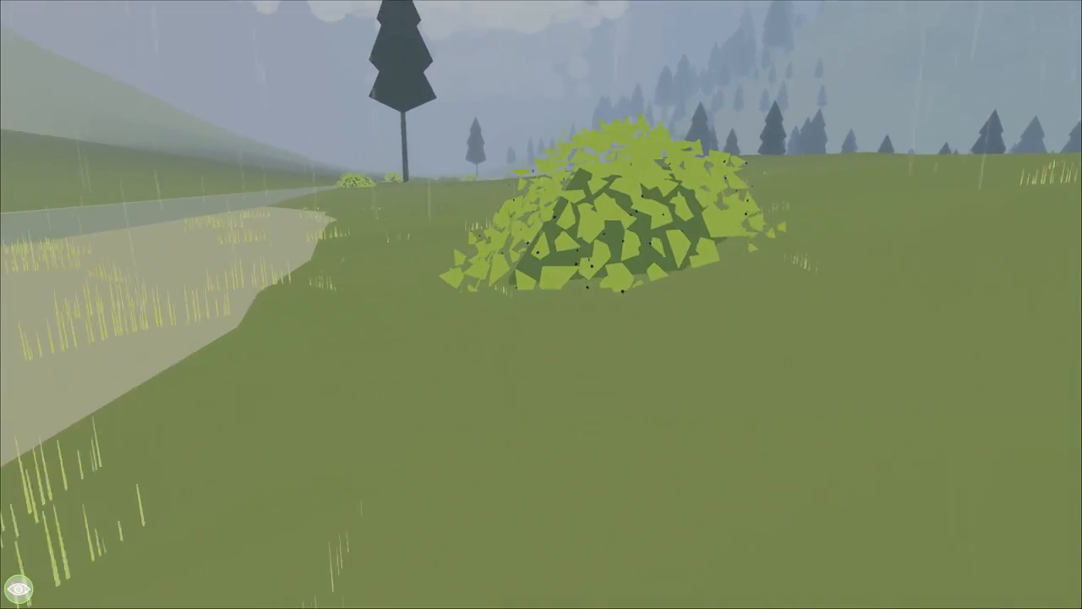
Step: Pick nine blackberries from the meadow bush, then look around
click(609, 212)
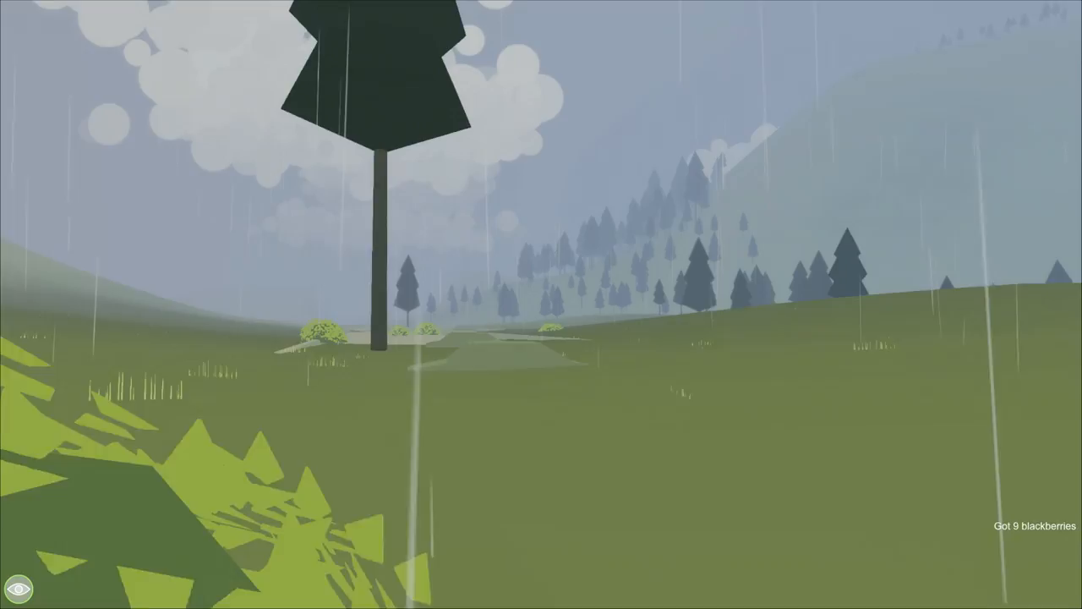
scroll(right, 3)
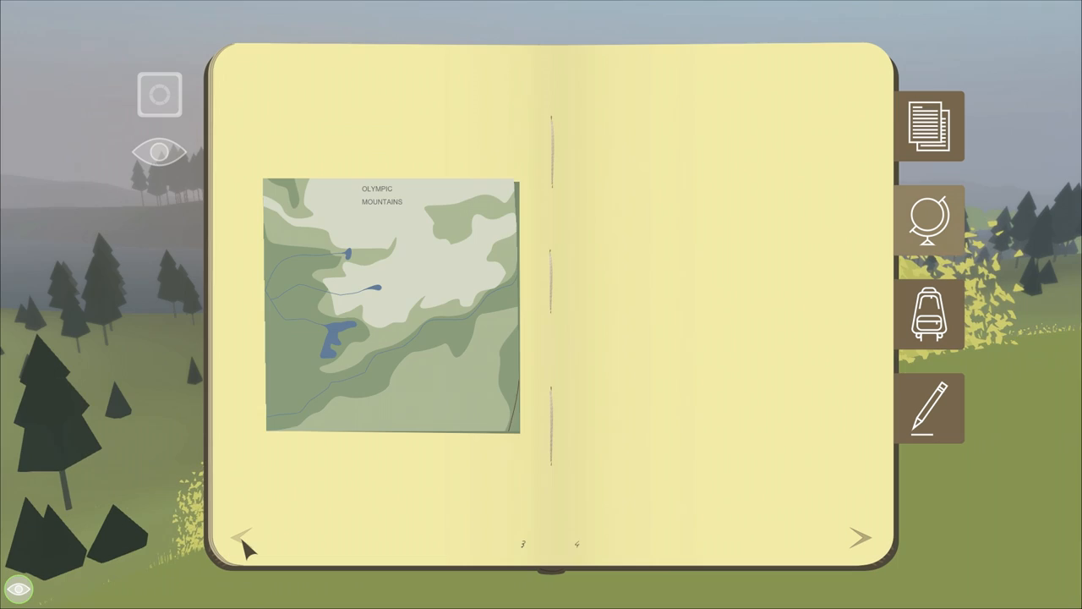
Step: Show the hand-drawn peninsula map with 'the oldtown' over the Olympic Mountains map
click(391, 313)
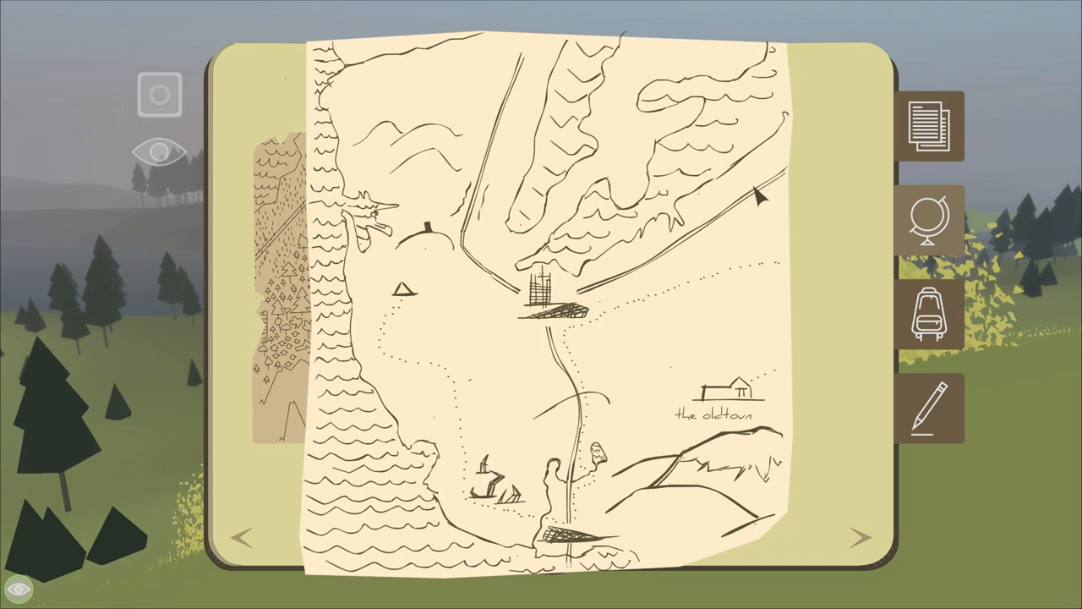
mouse_move(275, 317)
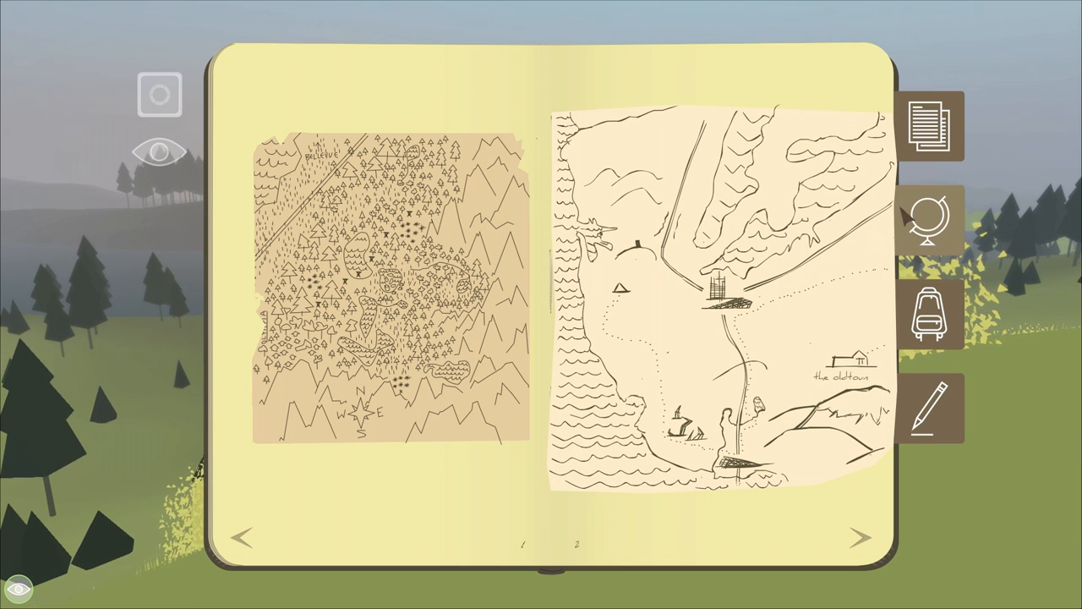
mouse_move(330, 110)
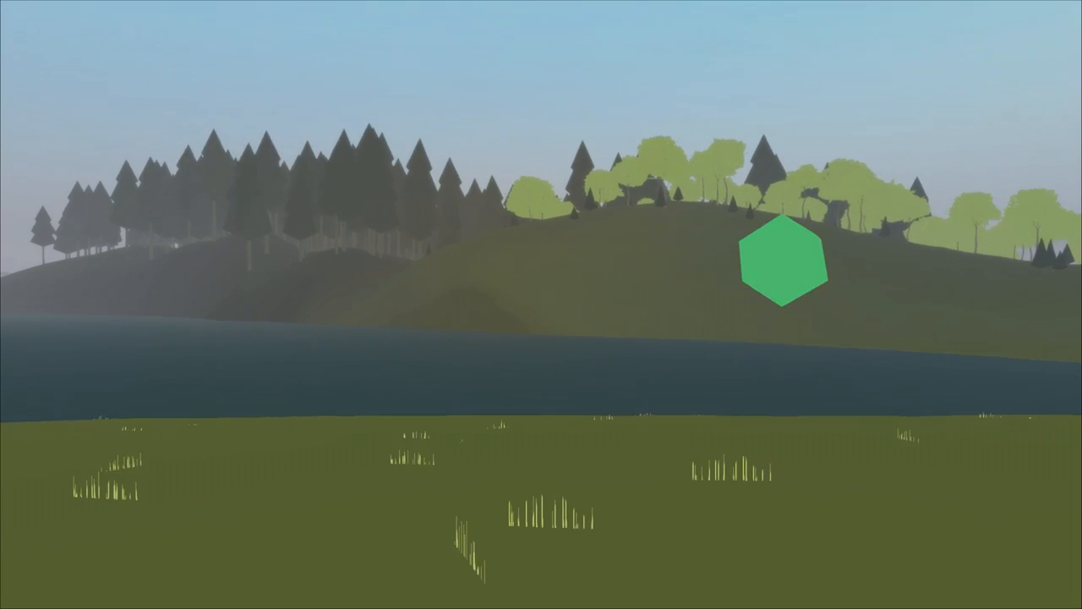
Step: Return the enlarged page-13 note about leaving First Landing to the journal spread
click(783, 271)
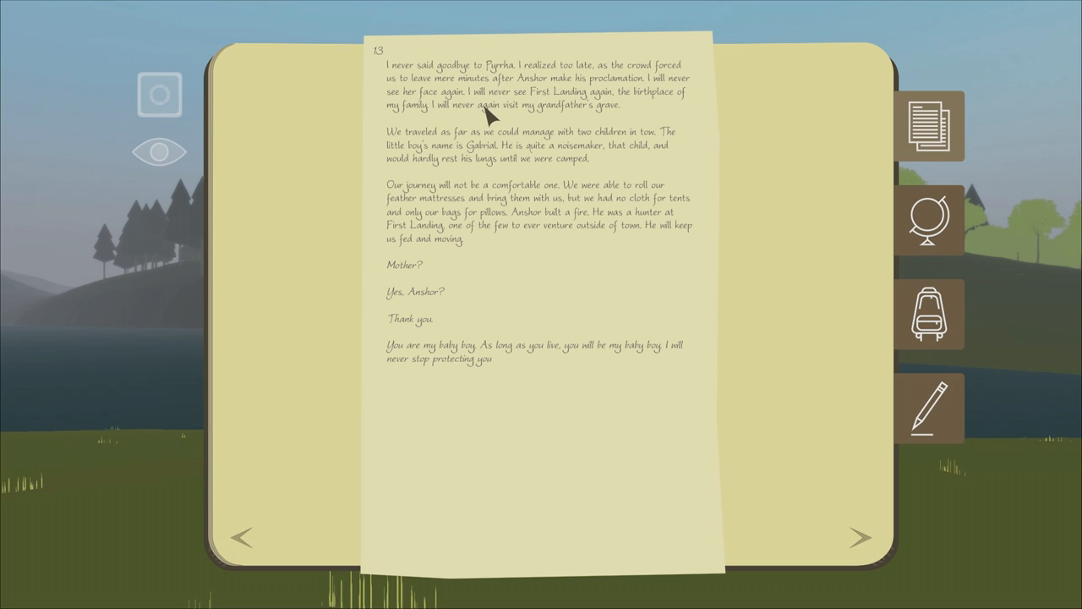
mouse_move(545, 124)
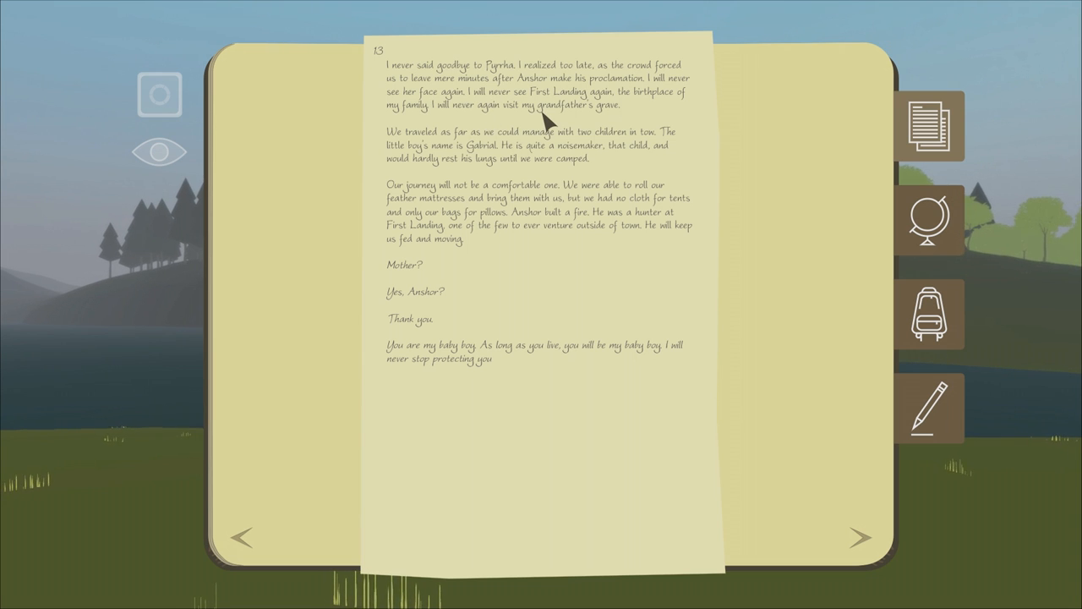
mouse_move(534, 159)
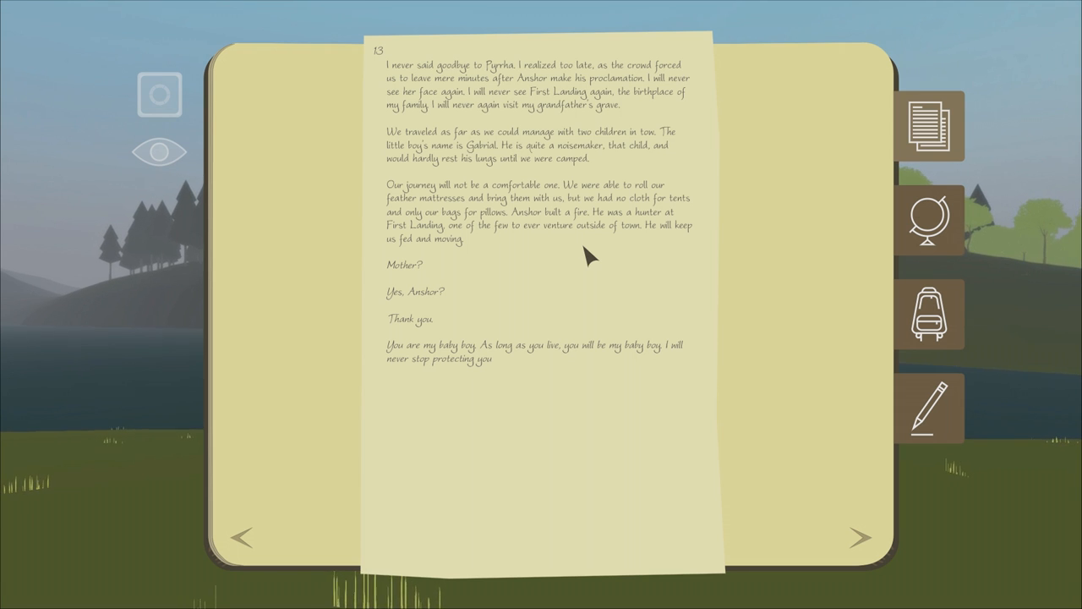
mouse_move(575, 252)
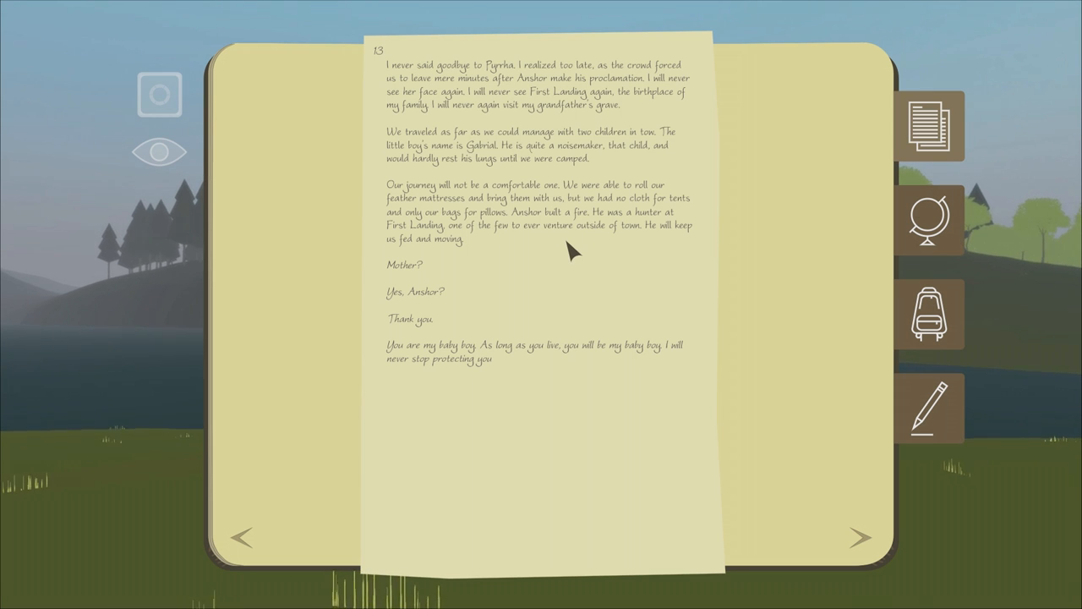
mouse_move(575, 238)
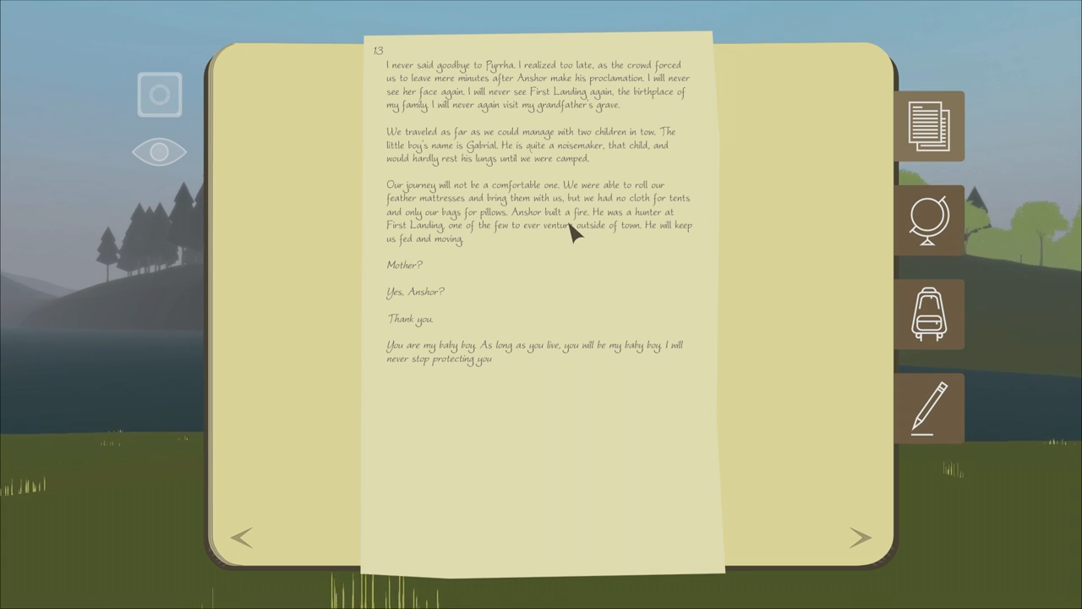
mouse_move(569, 283)
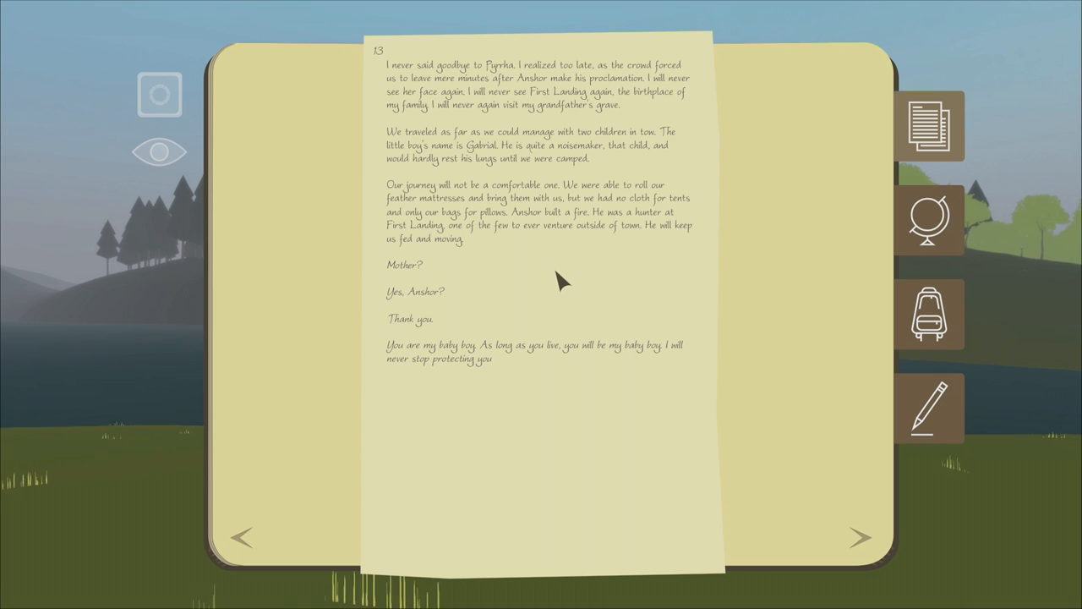
mouse_move(540, 267)
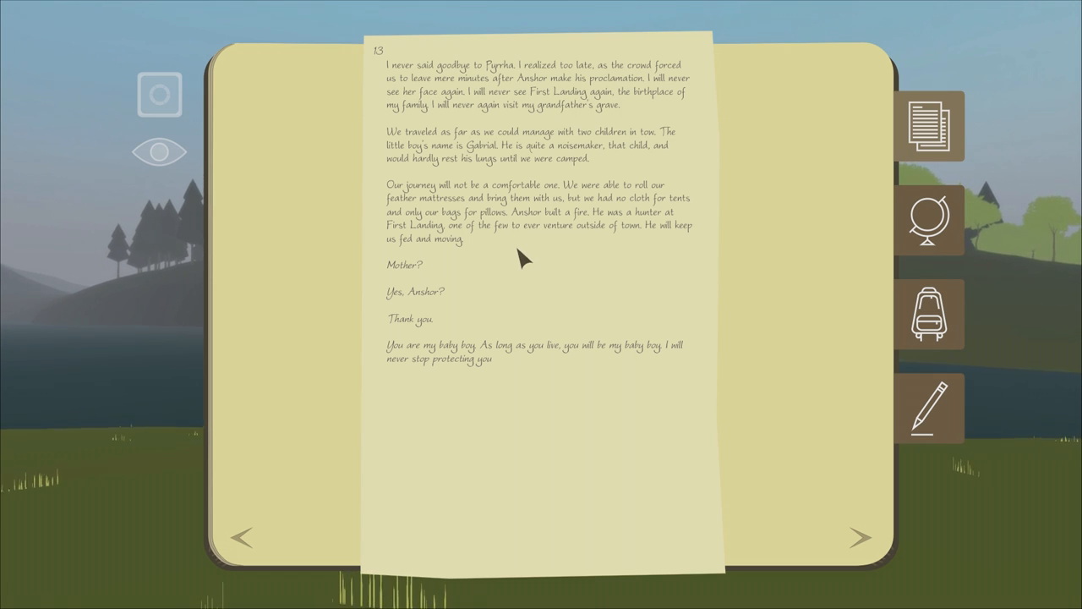
mouse_move(516, 393)
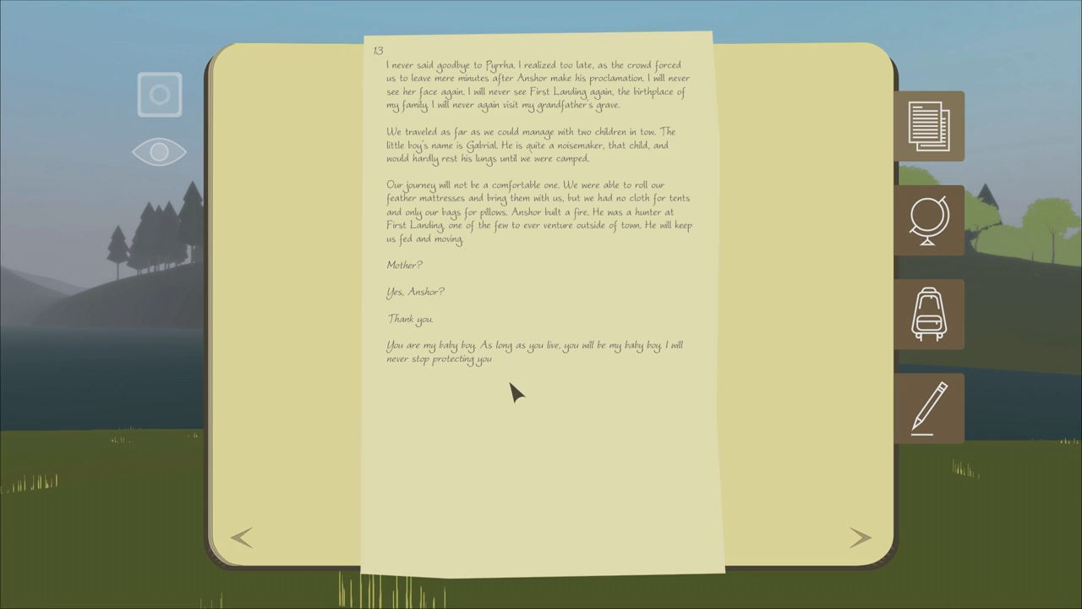
mouse_move(664, 374)
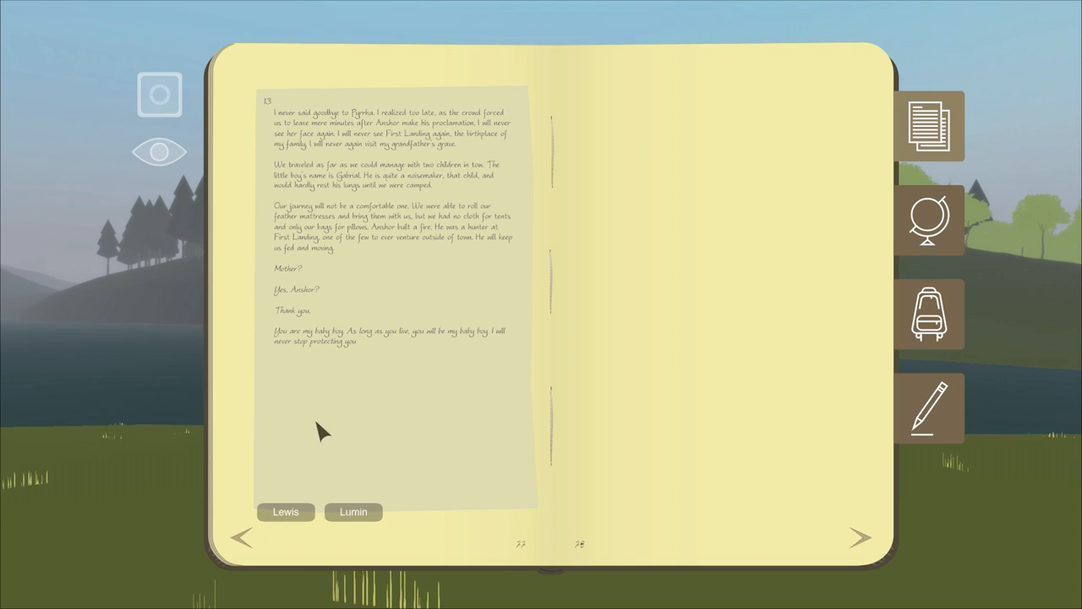
Step: Flip the journal forward to pages 43–44 about Anshor's departure and First Landing
click(244, 538)
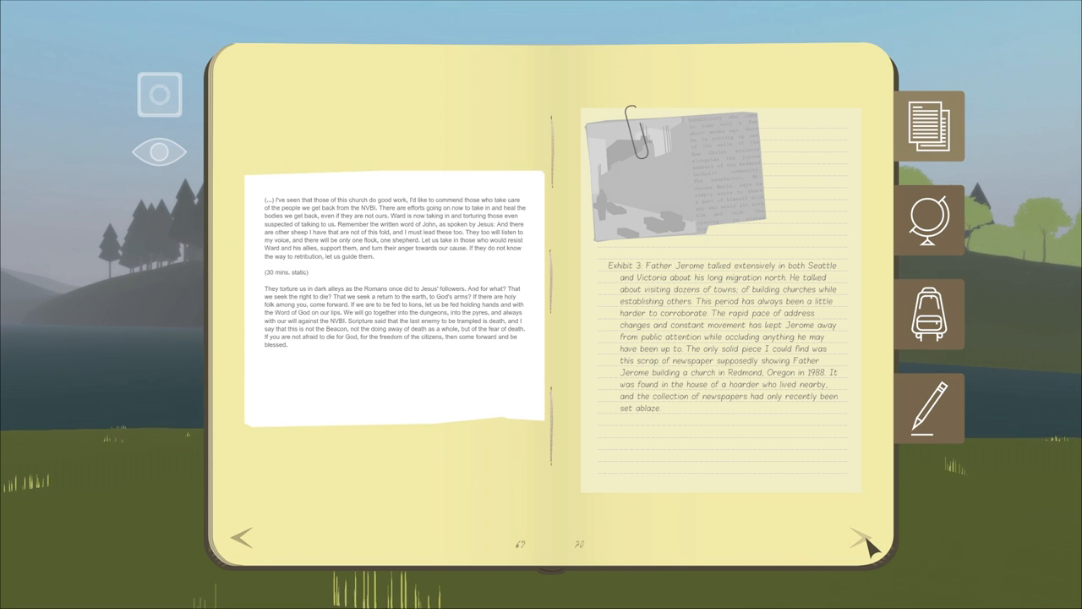
click(863, 542)
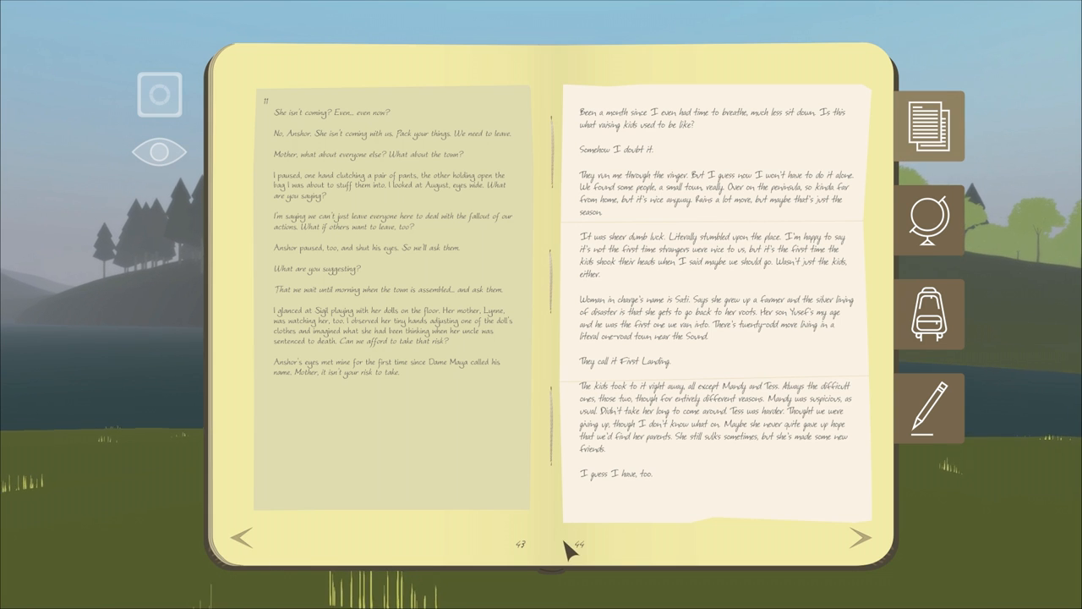
Step: Open the backpack inventory and toss the Old Blackberries
click(928, 315)
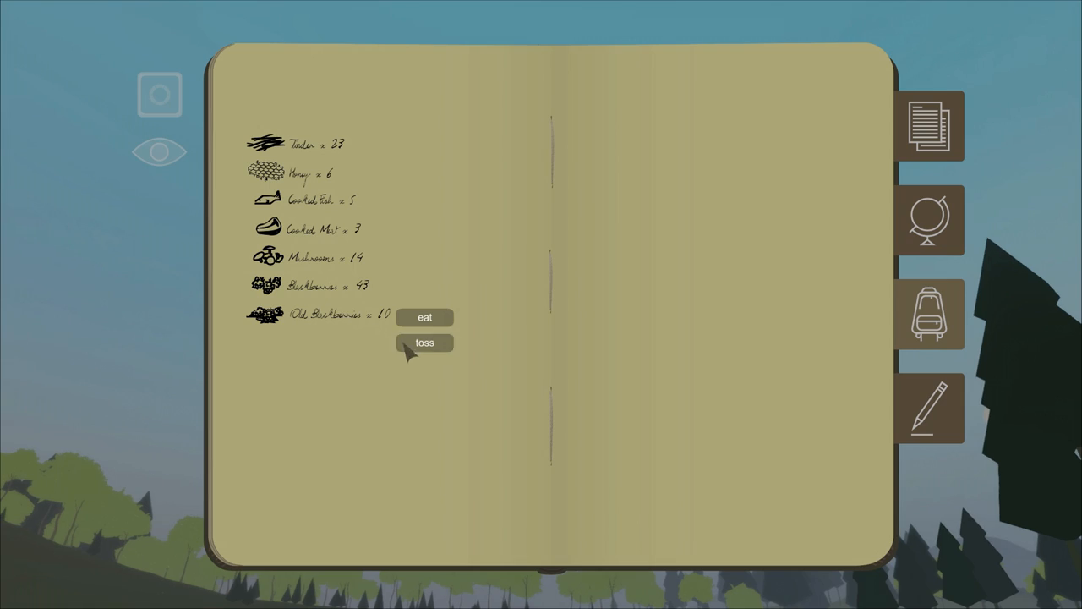
click(425, 317)
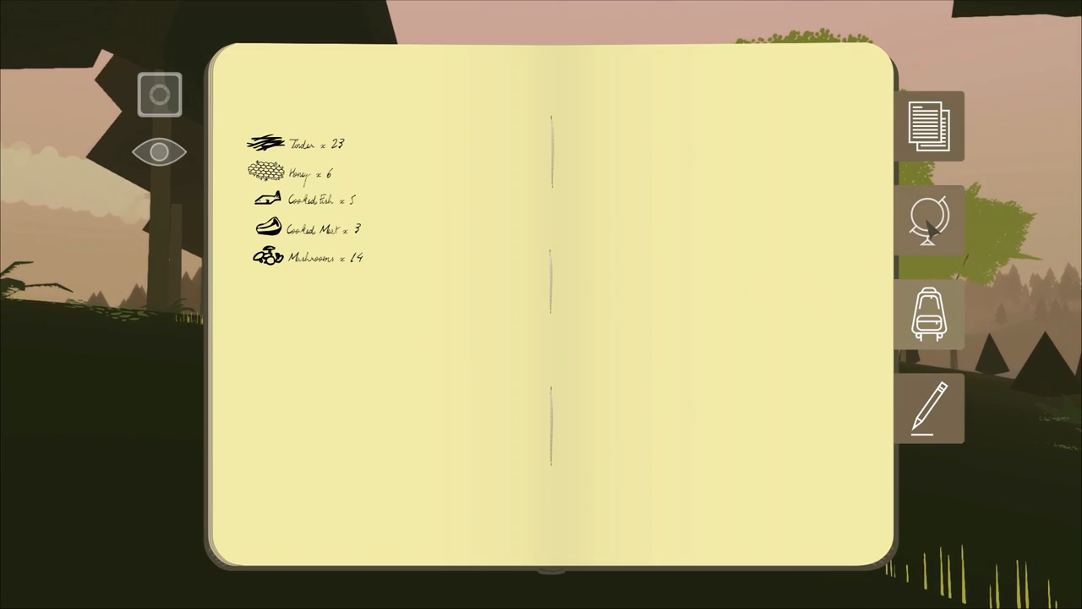
Step: Close the journal and reopen it at pages 27–28 with the Postcard Project card
click(930, 222)
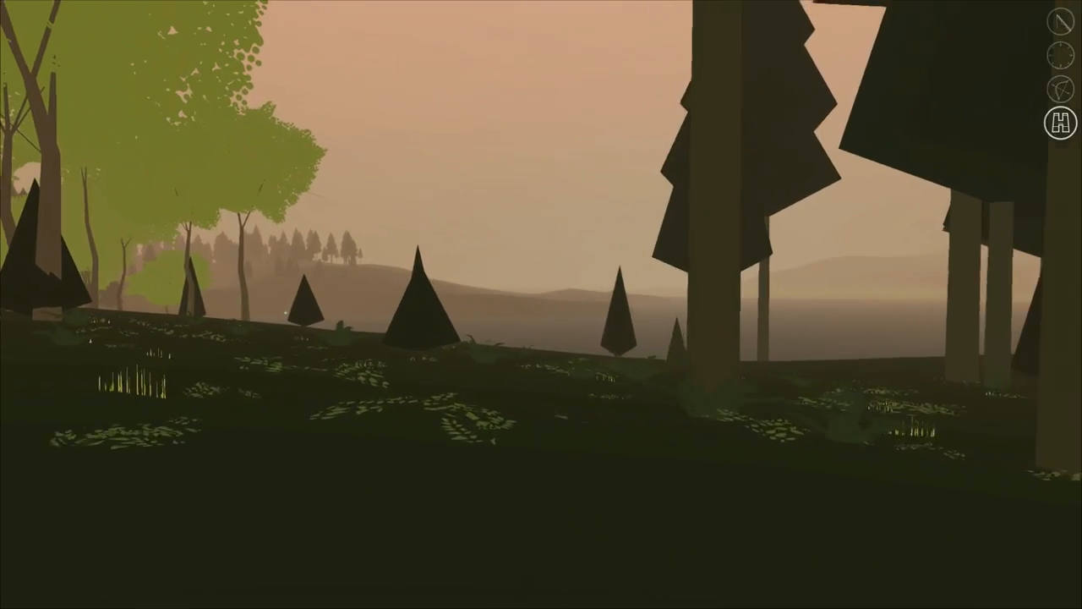
click(1040, 125)
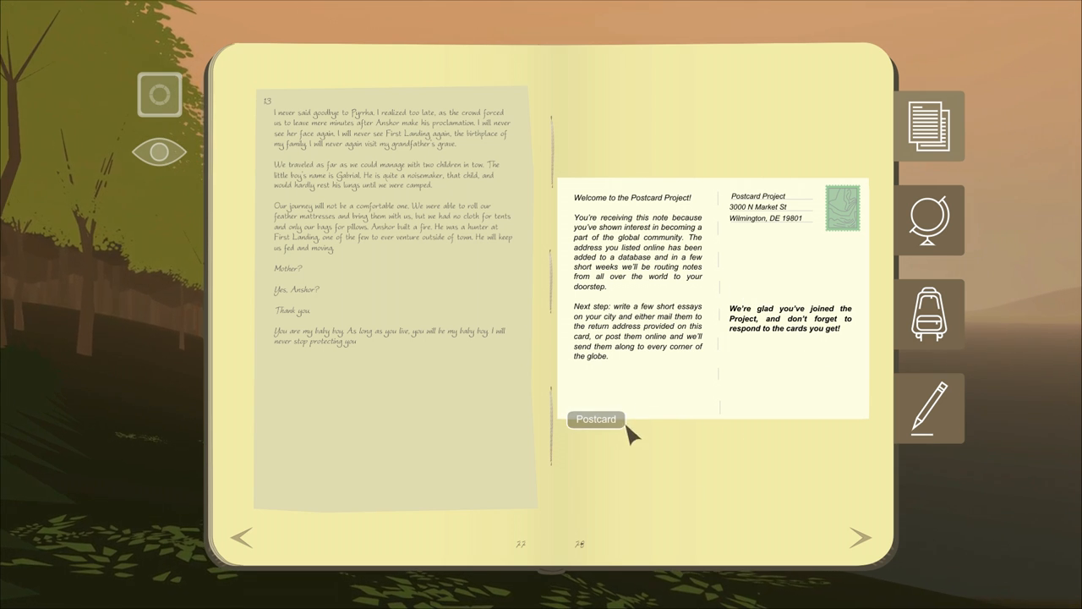
Step: Enlarge the Postcard Project welcome card to read its Wilmington address and instructions
click(595, 419)
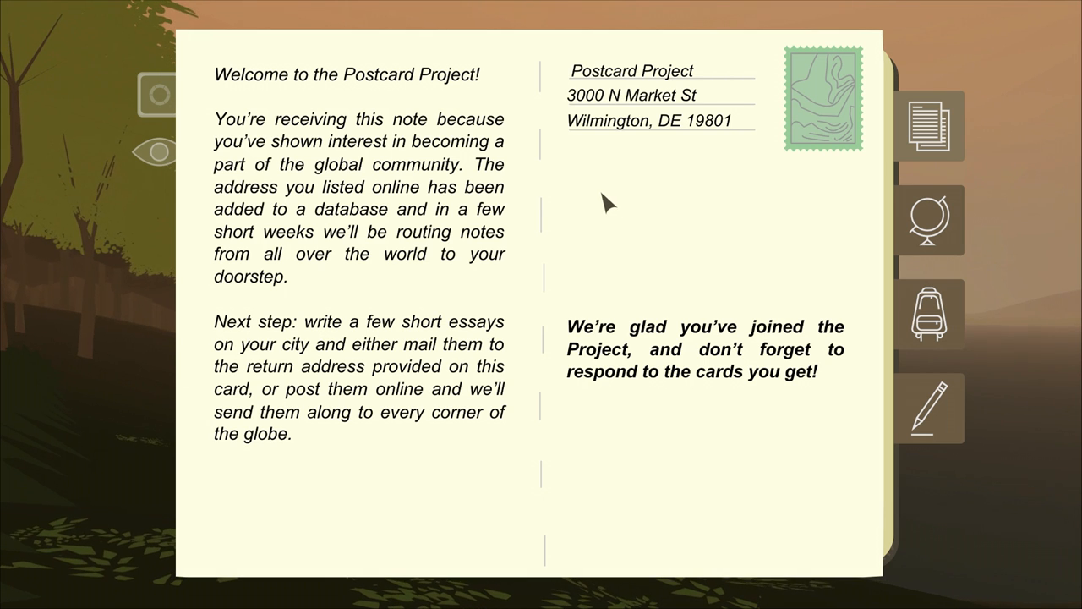
mouse_move(602, 203)
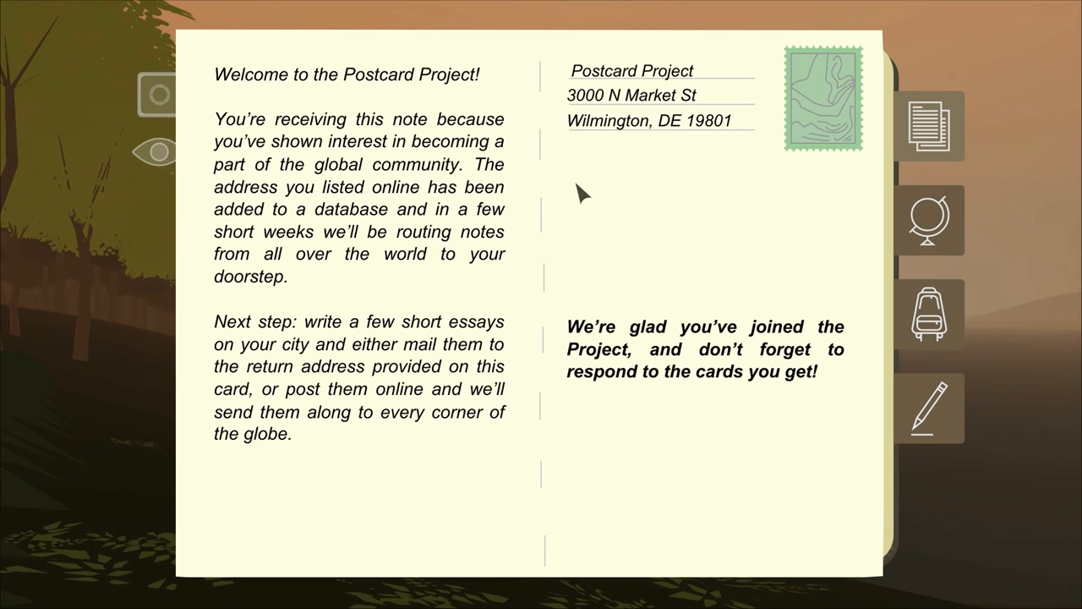
mouse_move(688, 402)
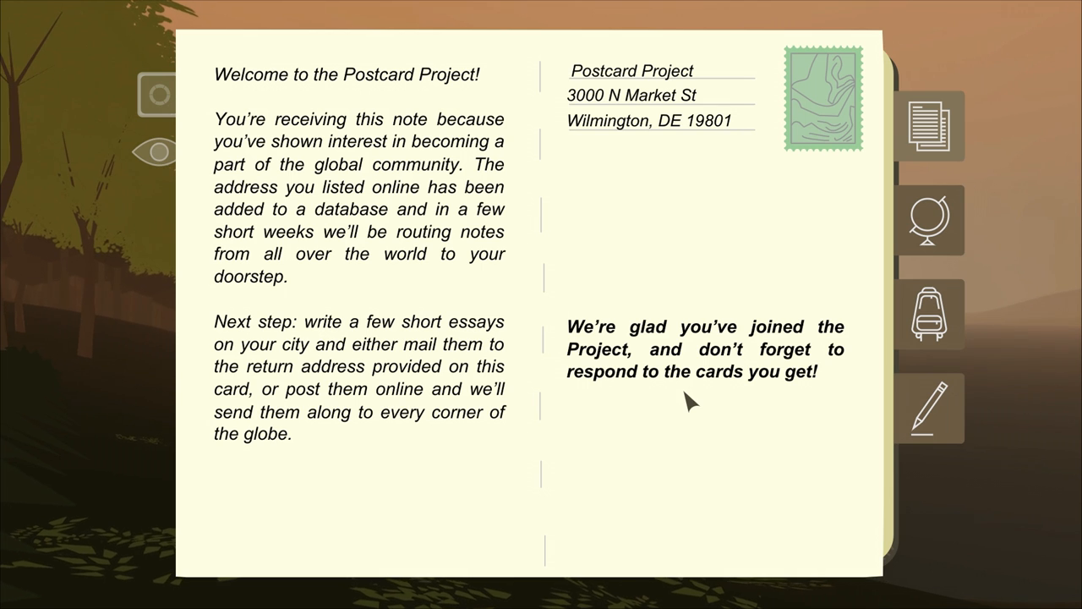
mouse_move(641, 135)
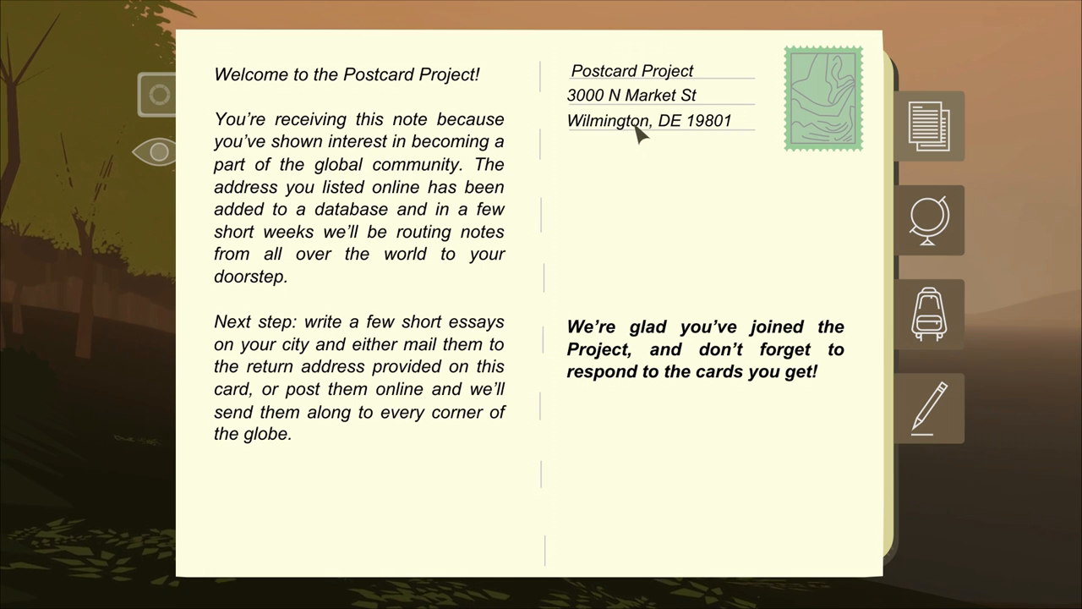
mouse_move(617, 177)
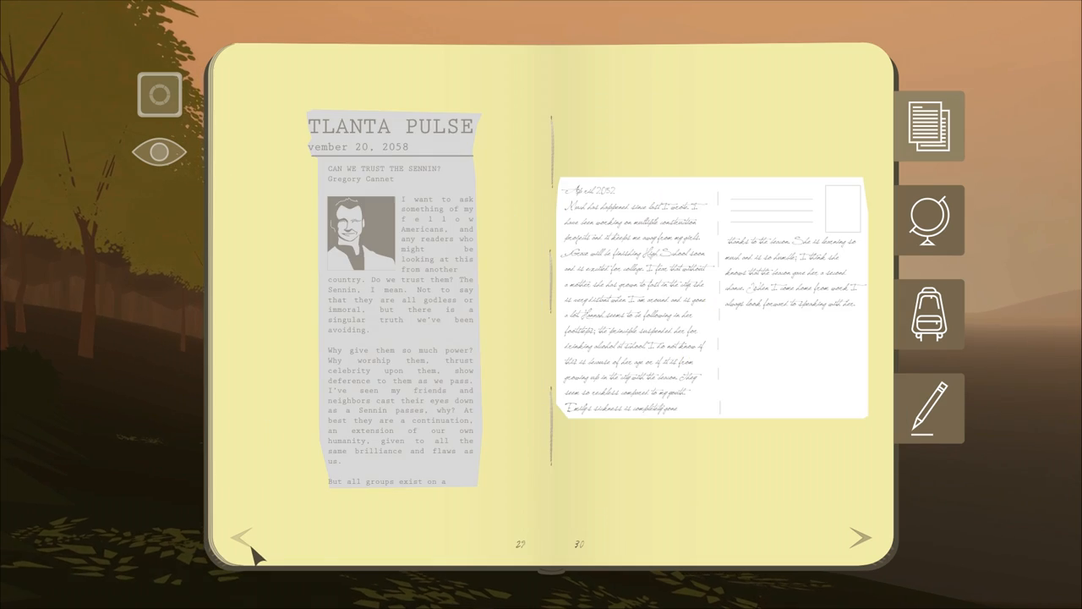
mouse_move(858, 553)
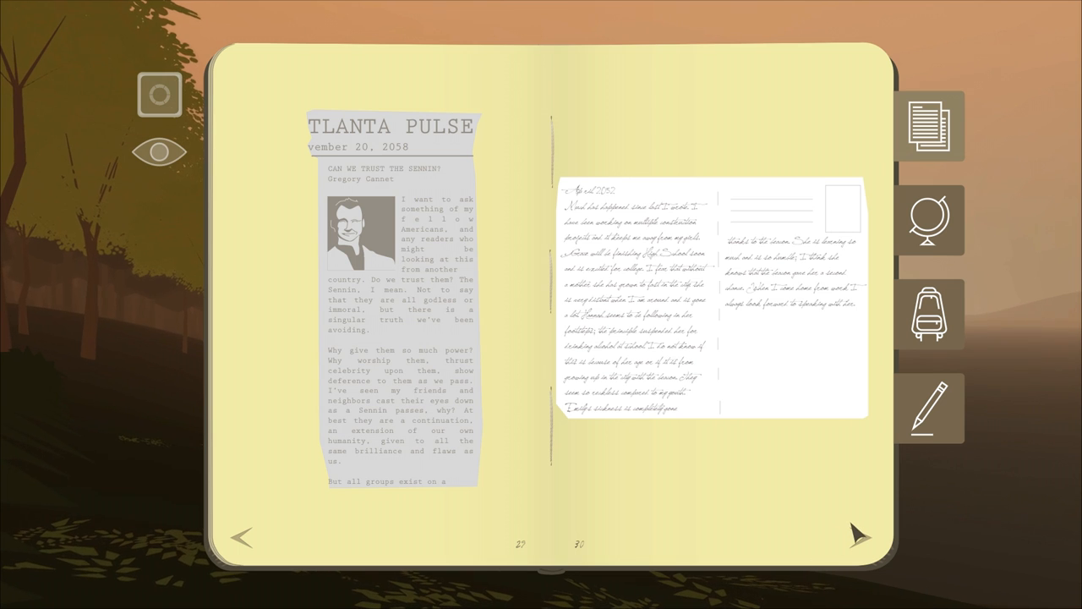
Step: Page back and forth through the journal entries, ending by closing the journal
click(857, 531)
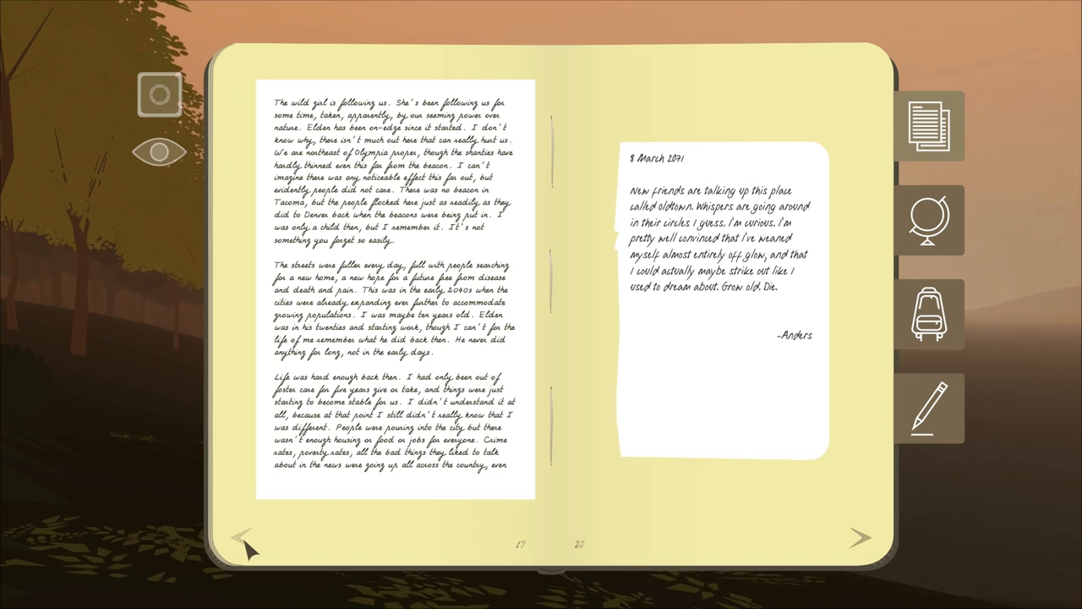
click(246, 544)
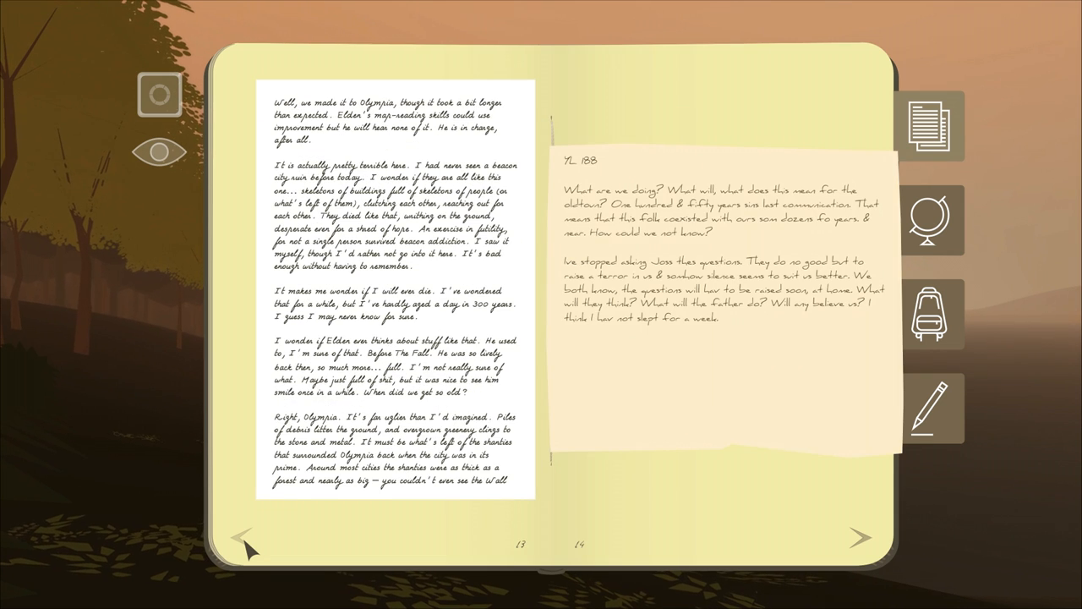
click(861, 537)
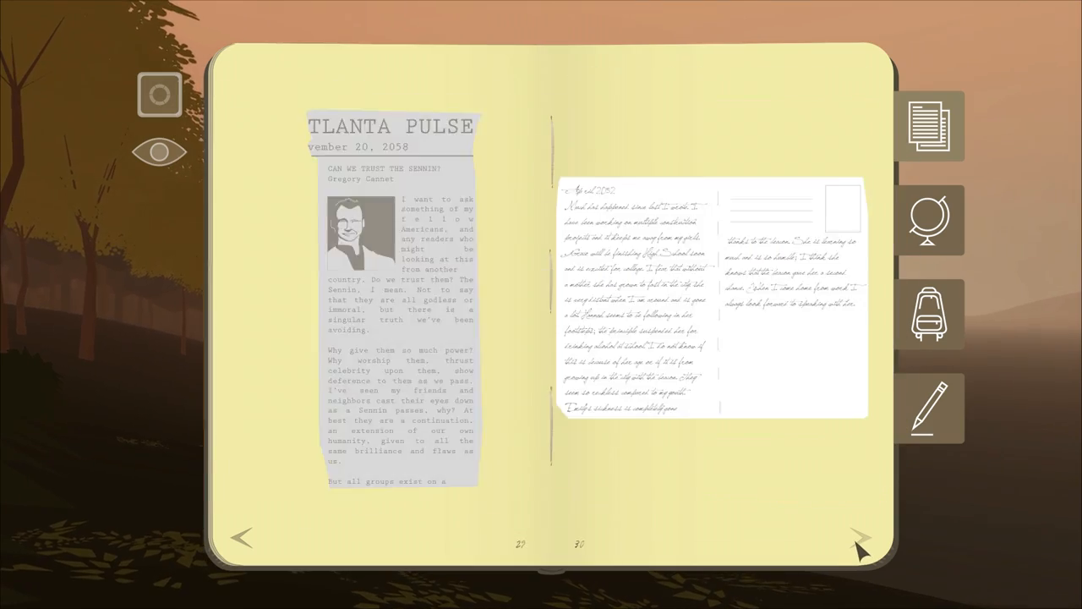
click(862, 535)
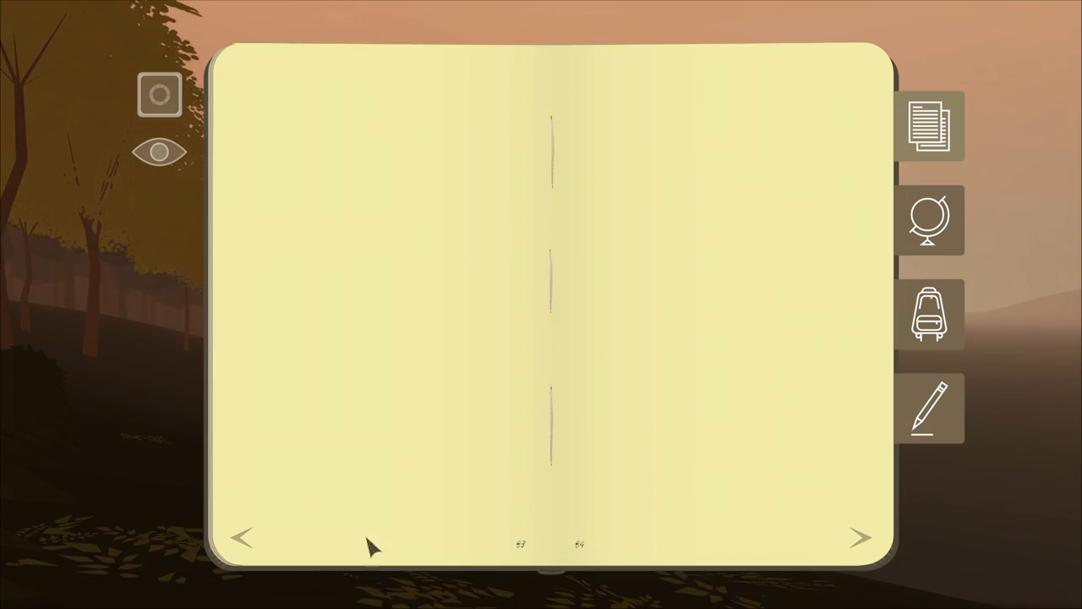
click(861, 537)
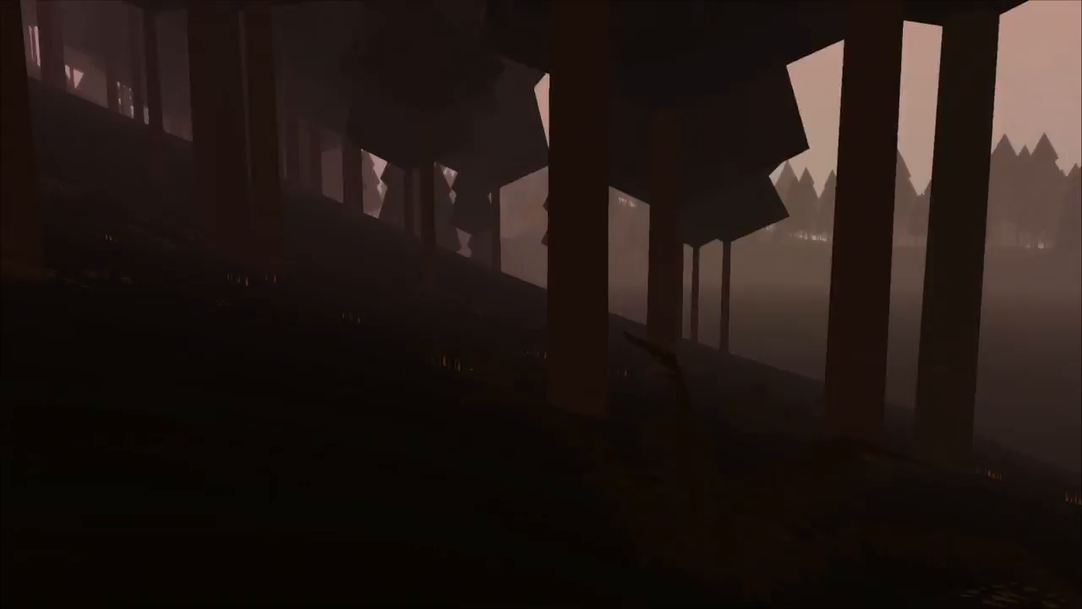
mouse_move(541, 304)
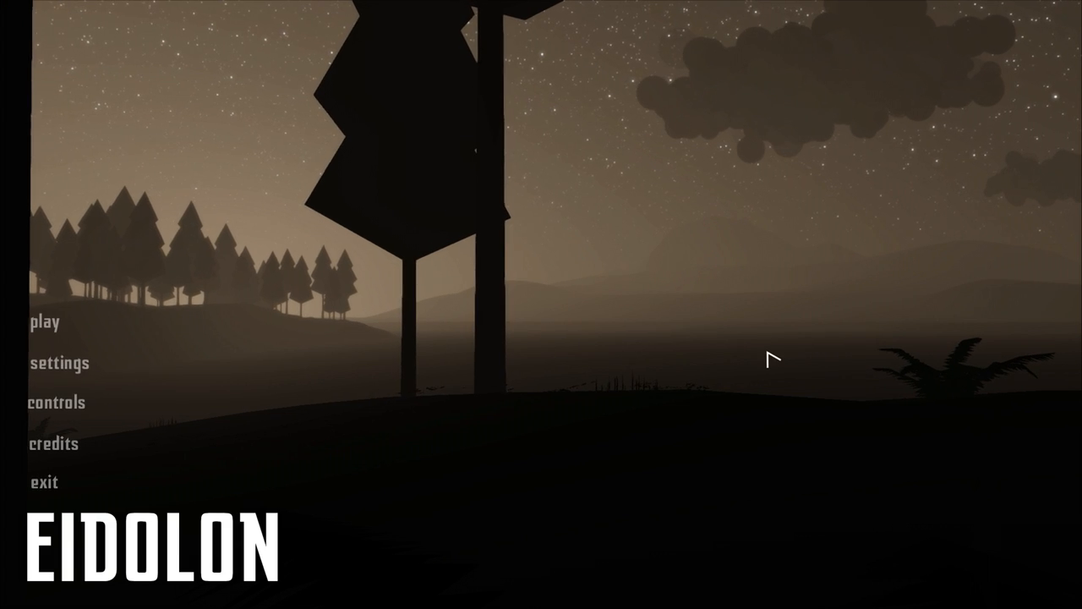
Step: Resume the game from the title menu and eat all remaining Mushrooms from the inventory
click(46, 323)
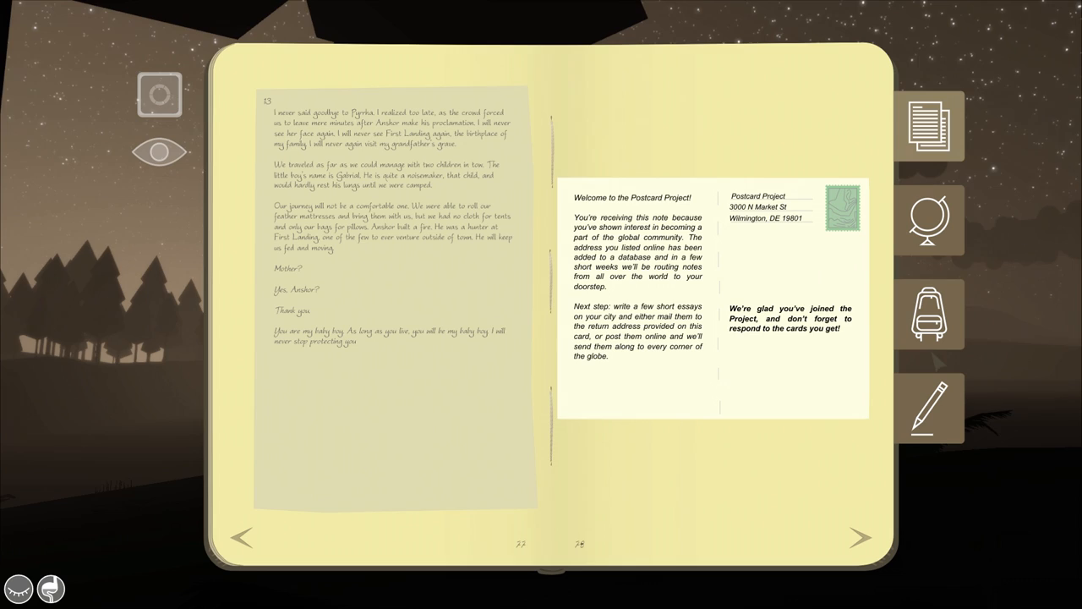
mouse_move(824, 258)
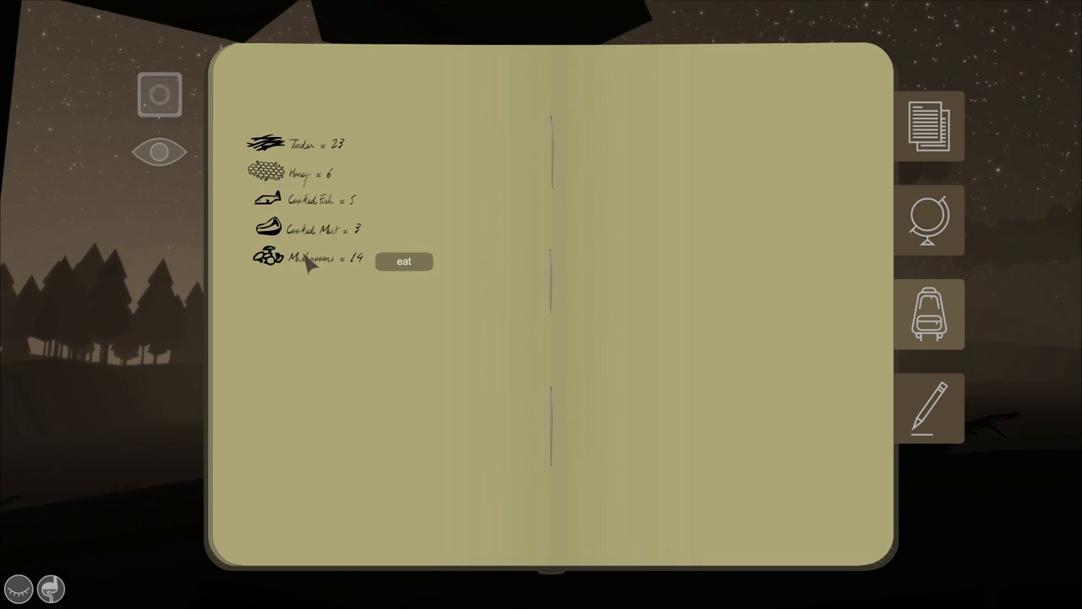
click(403, 262)
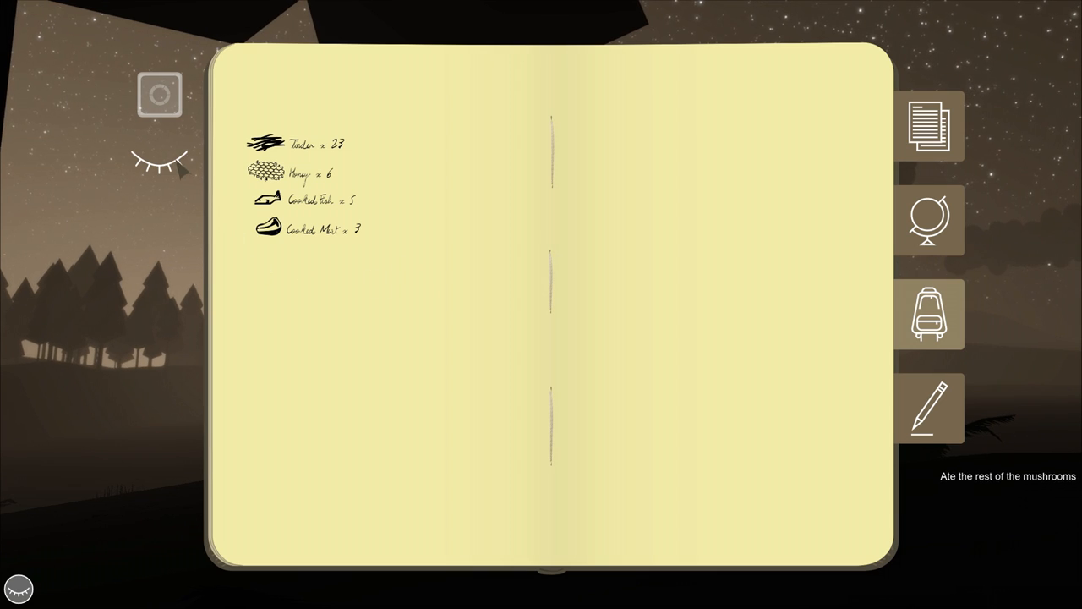